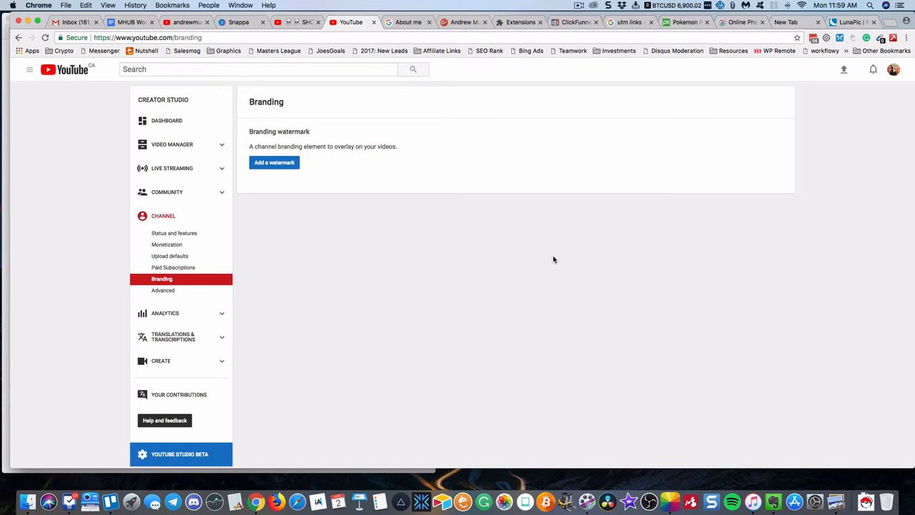
mouse_move(293, 184)
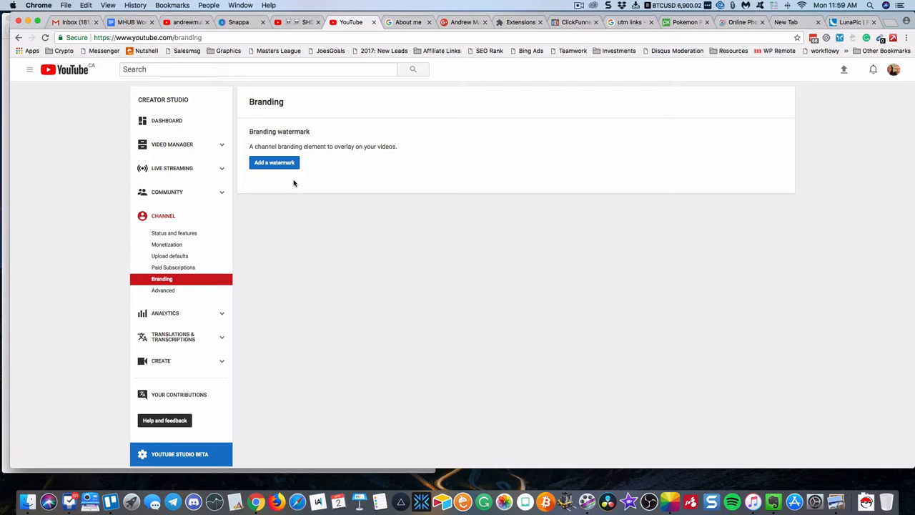
mouse_move(167, 120)
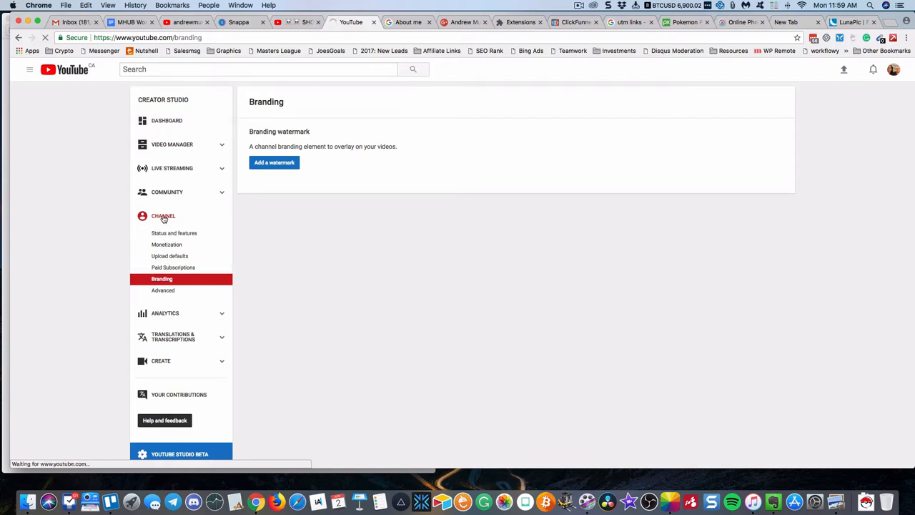
- Check YouTube's status and watermark pages, then Free Download the Pixabay pokeball sketch
left_click(174, 233)
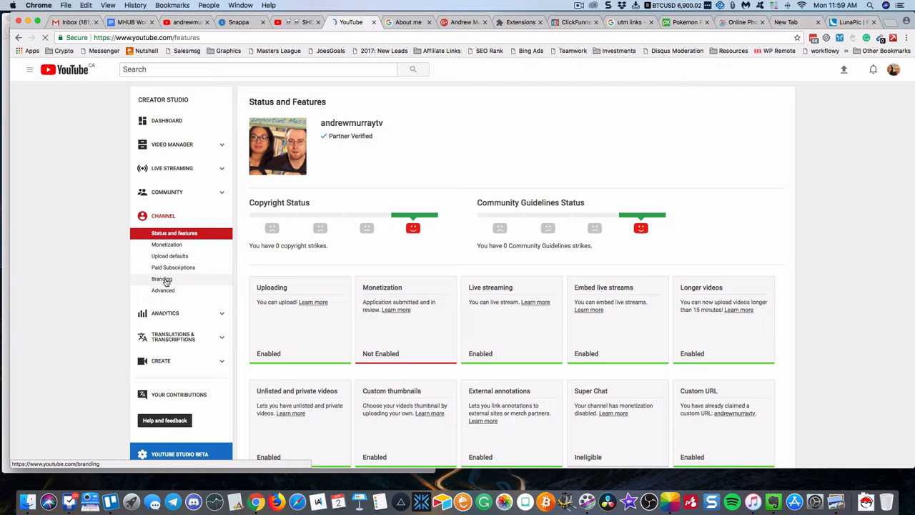
left_click(161, 279)
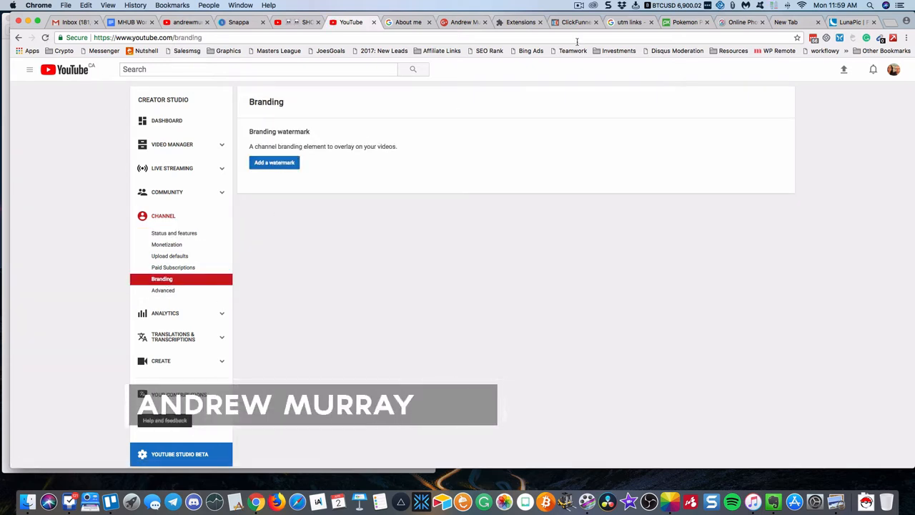
left_click(684, 22)
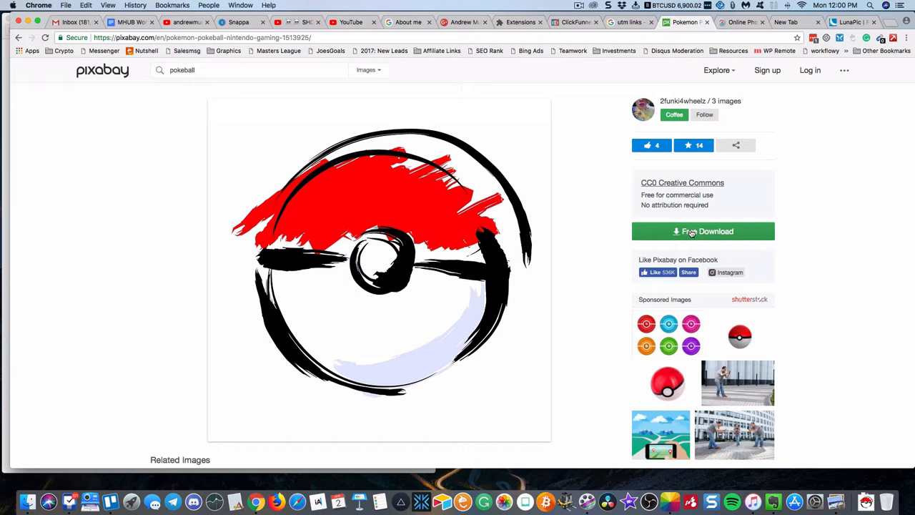
left_click(702, 231)
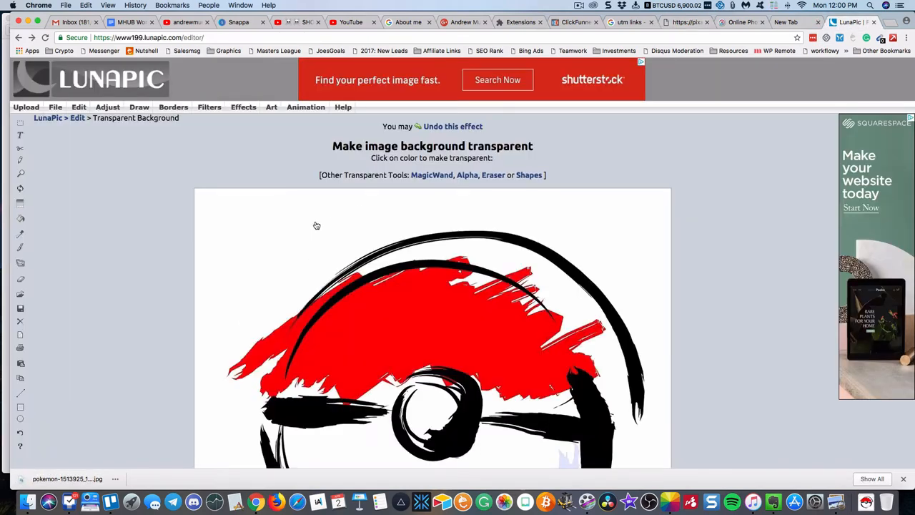
- Make the pokeball's white background transparent with the threshold lowered to about 3
left_click(173, 107)
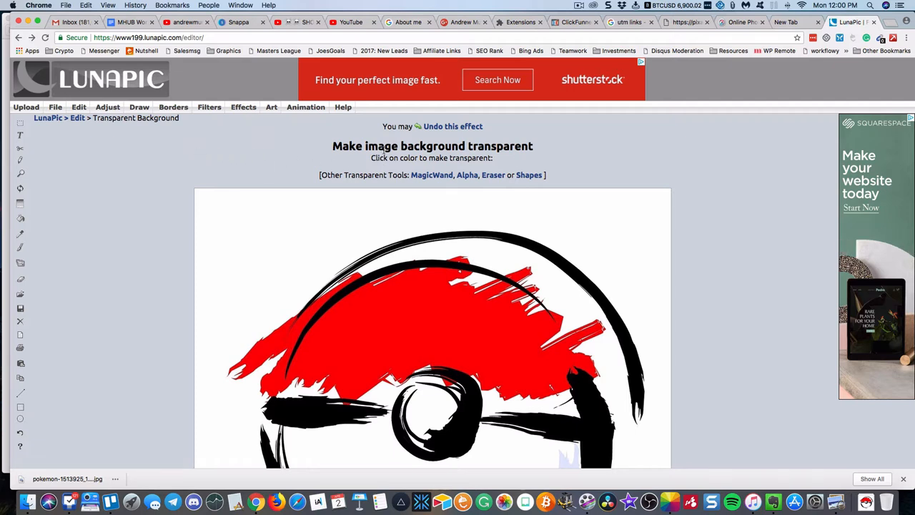
mouse_move(361, 130)
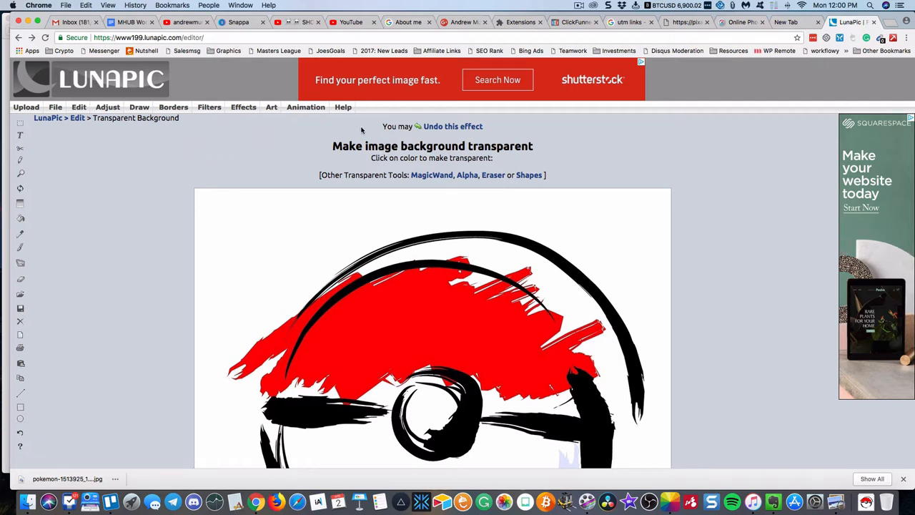
mouse_move(284, 217)
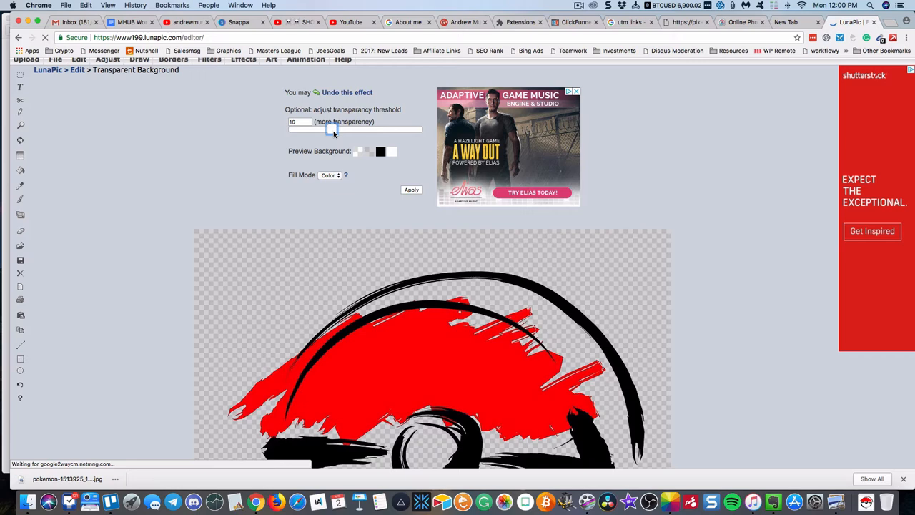
left_click_drag(332, 129, 299, 129)
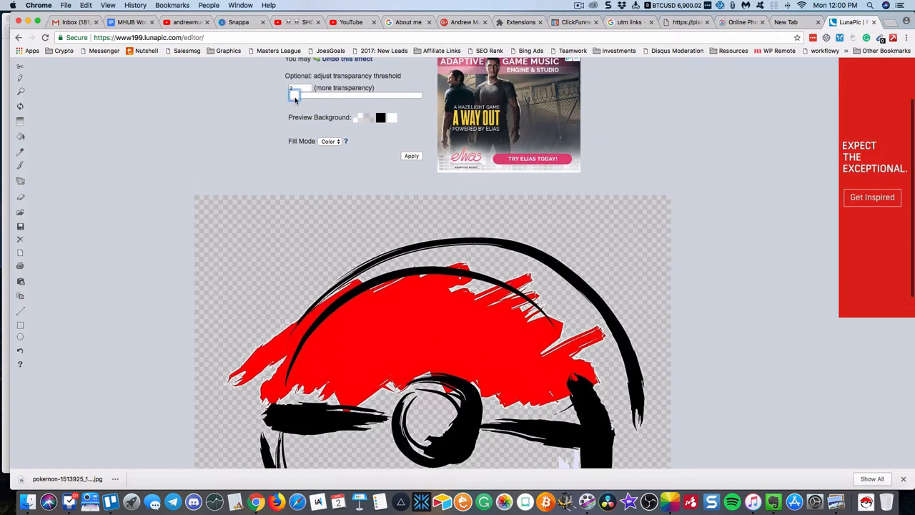
left_click_drag(293, 96, 316, 96)
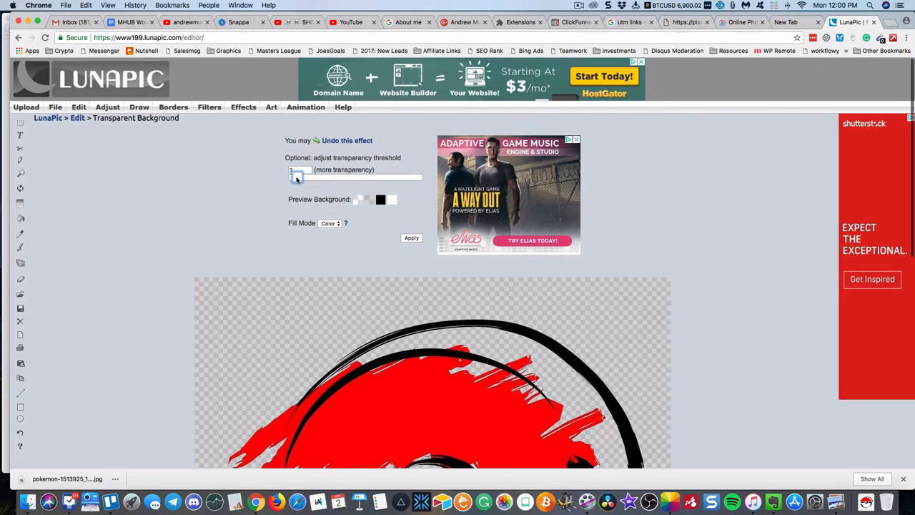
scroll("down", 3)
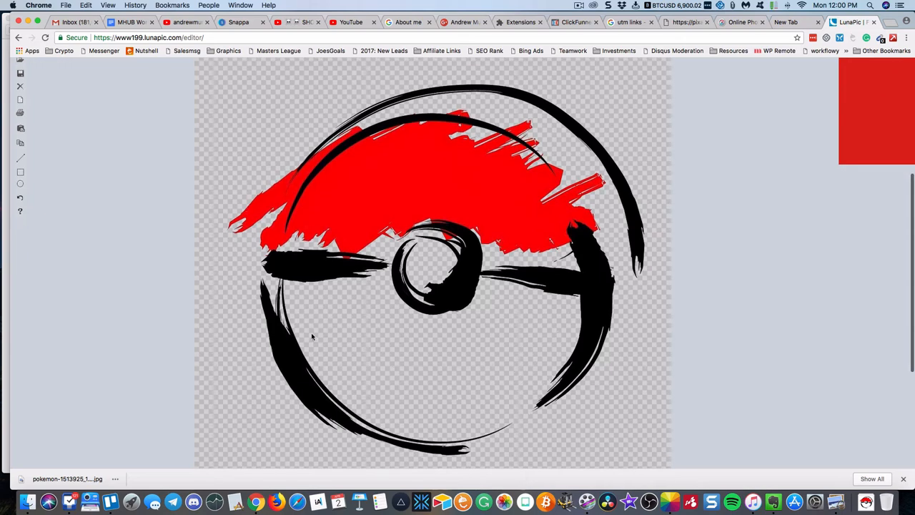
left_click(504, 411)
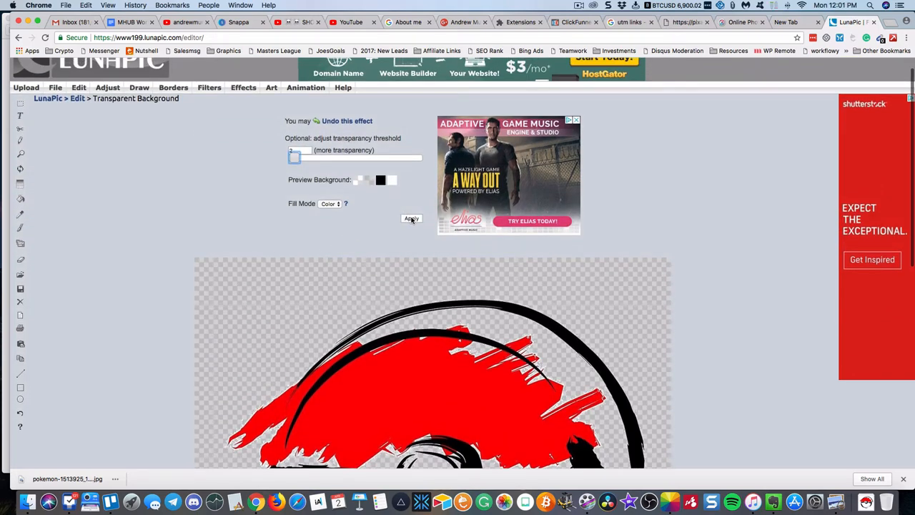
left_click(412, 218)
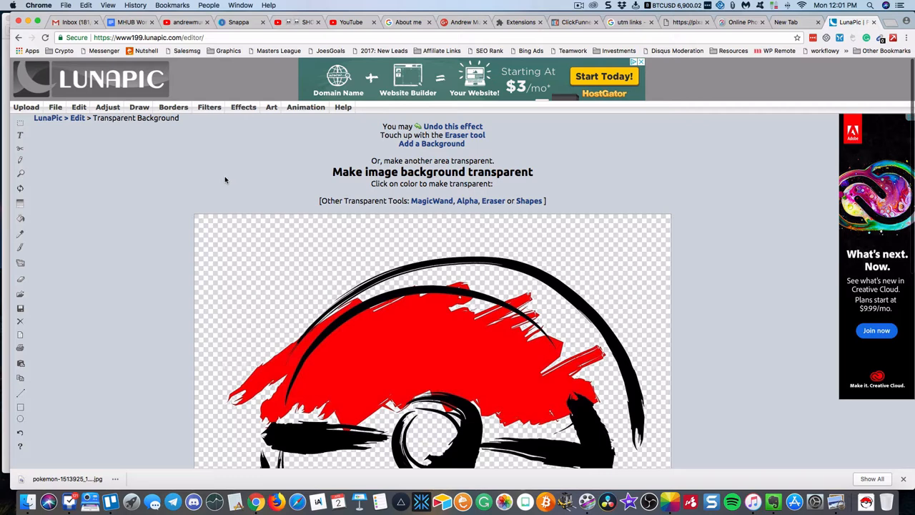
mouse_move(319, 272)
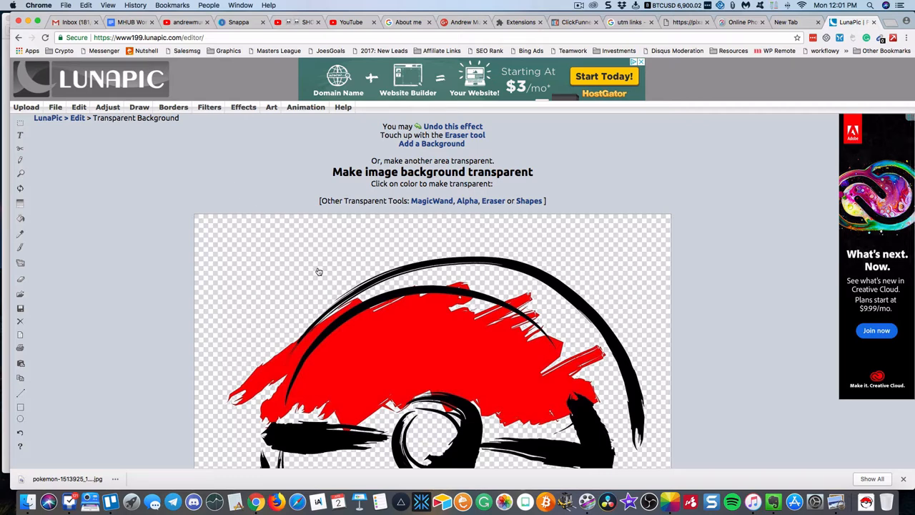
- Save the transparent pokeball as PNG, inspect it in Preview, and return to YouTube
left_click(55, 107)
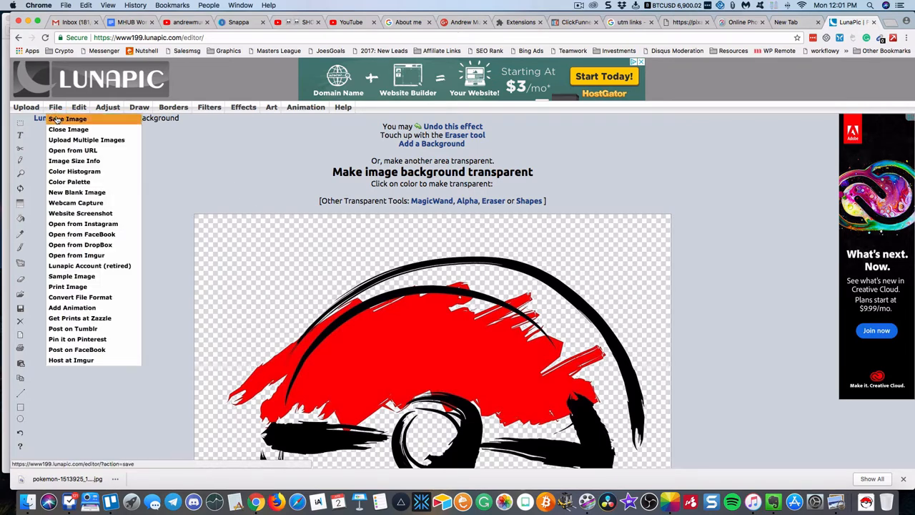
left_click(66, 118)
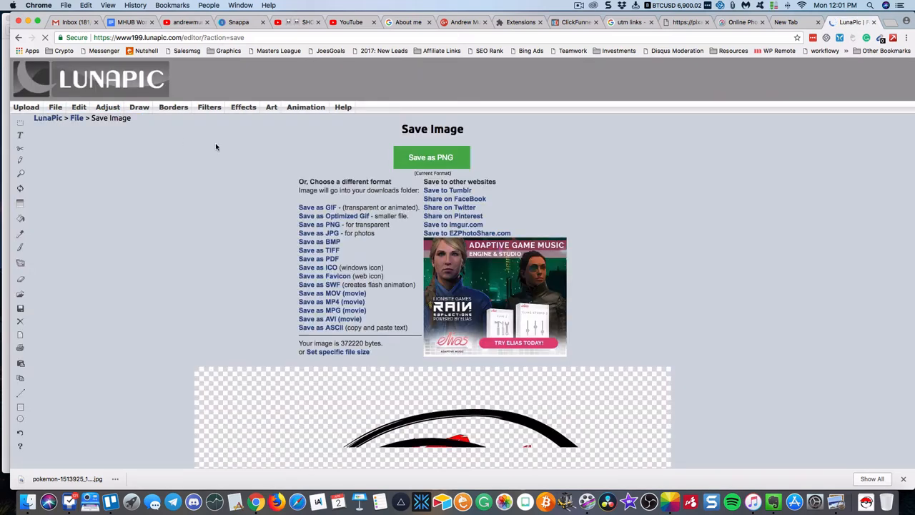
left_click(432, 158)
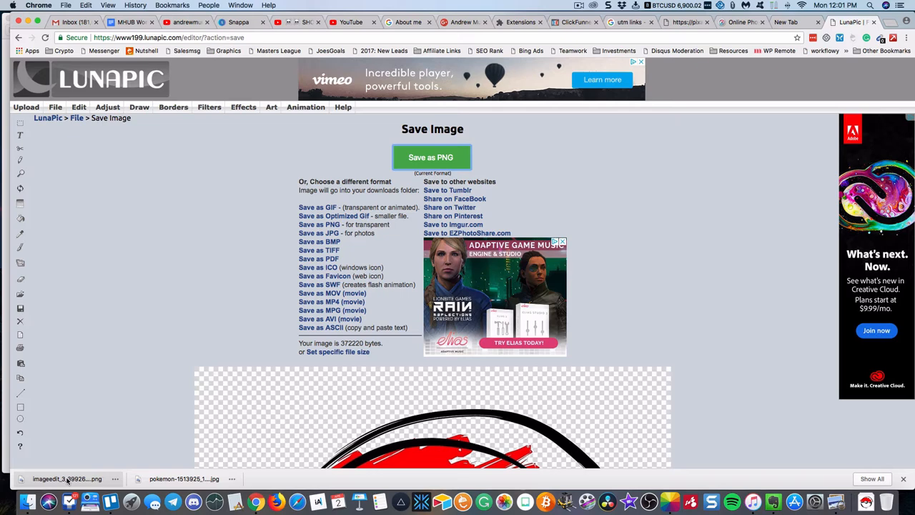
left_click(67, 478)
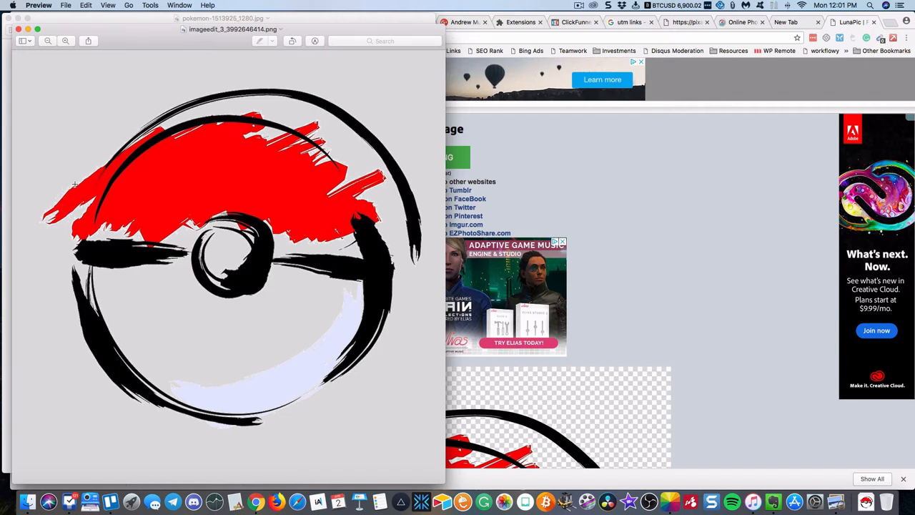
mouse_move(91, 261)
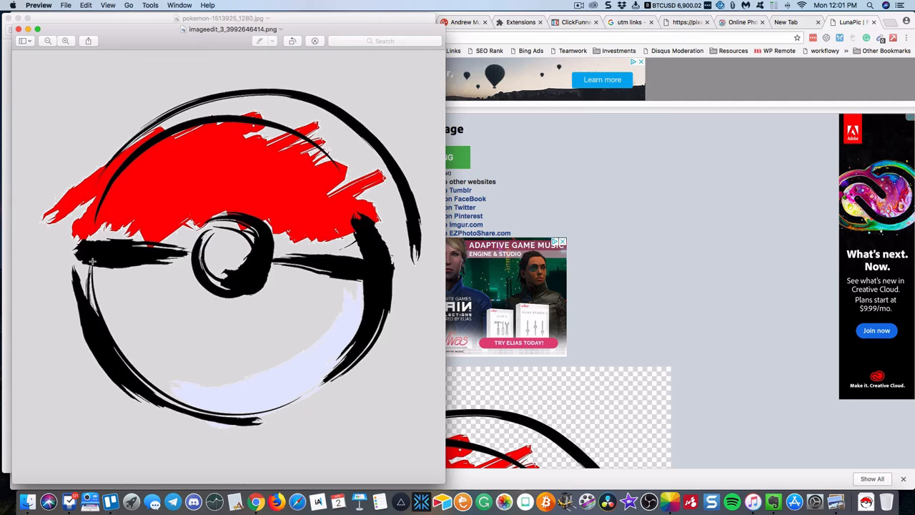
mouse_move(681, 240)
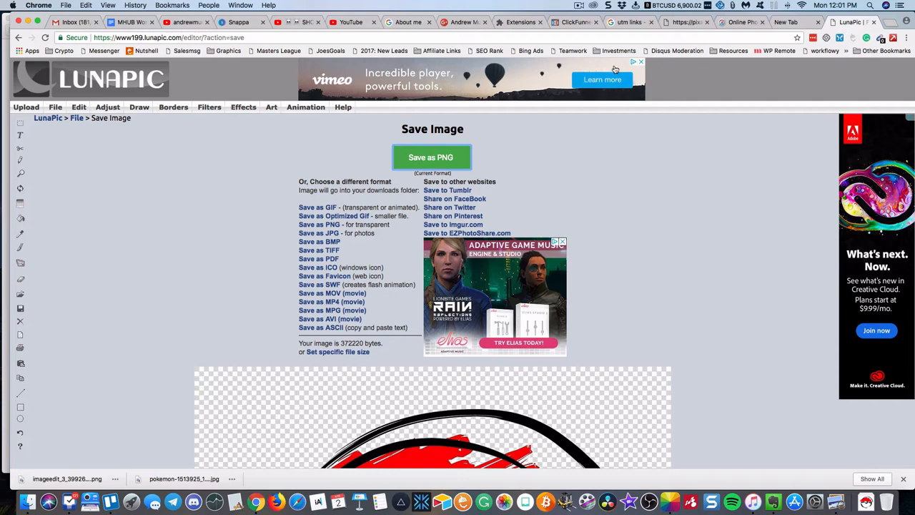
left_click(351, 22)
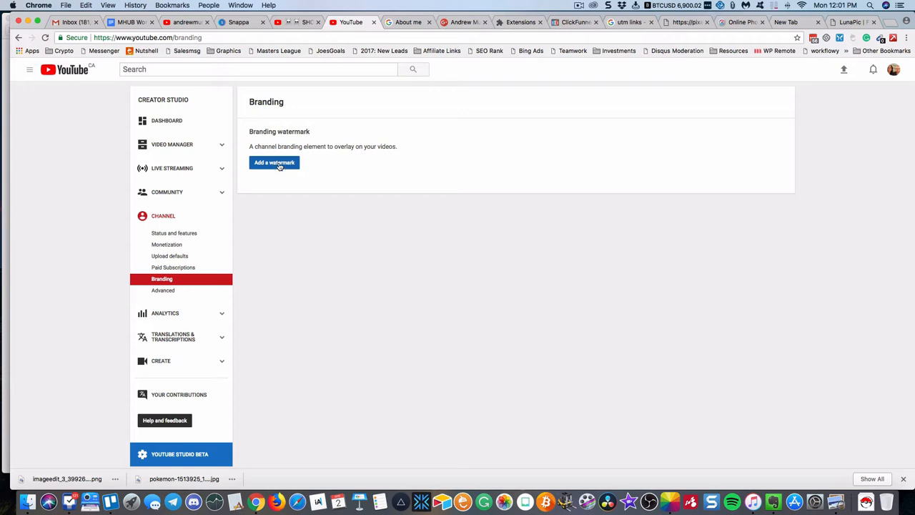
mouse_move(694, 99)
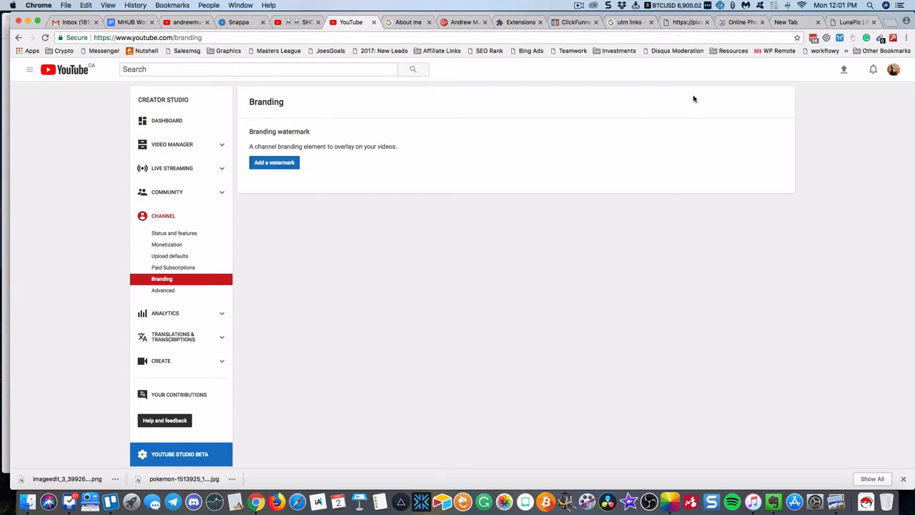
- Open snappa.com in a new tab and choose the Instagram Post 1080×1080 px preset
left_click(786, 22)
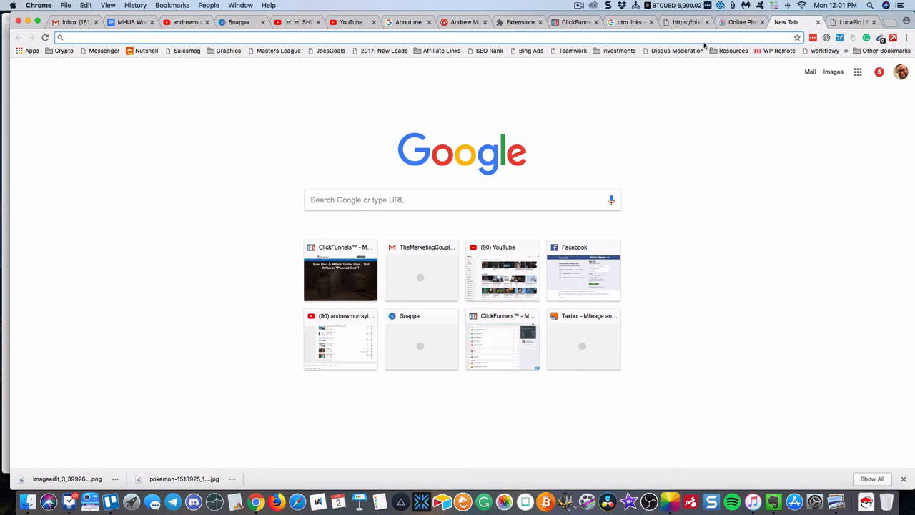
type("snappa.com")
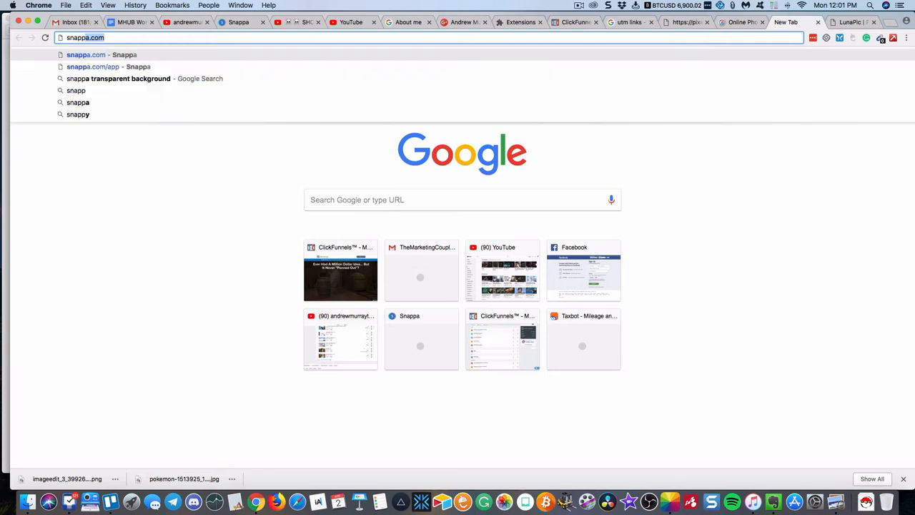
left_click(93, 66)
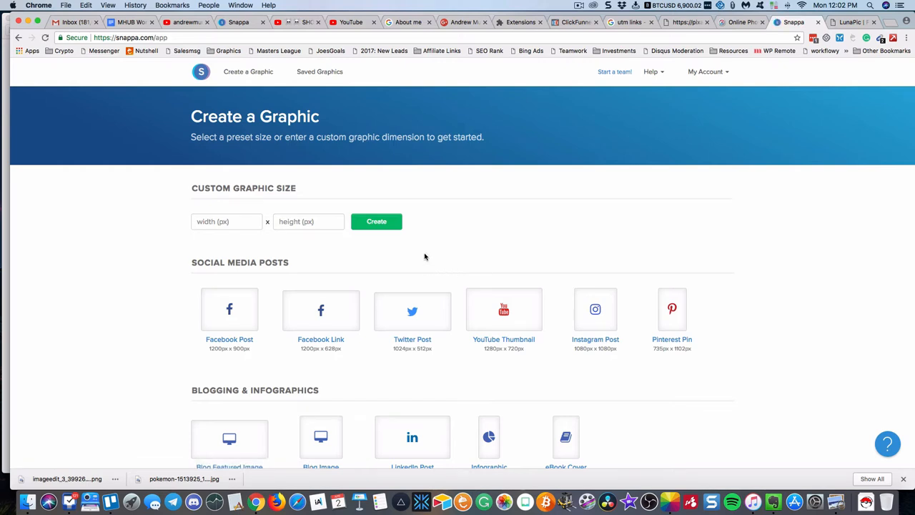
scroll("down", 3)
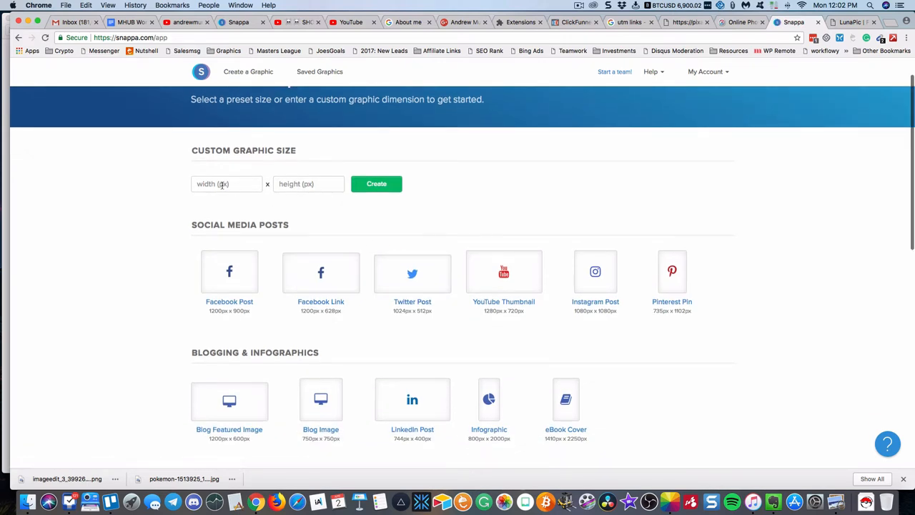
mouse_move(595, 282)
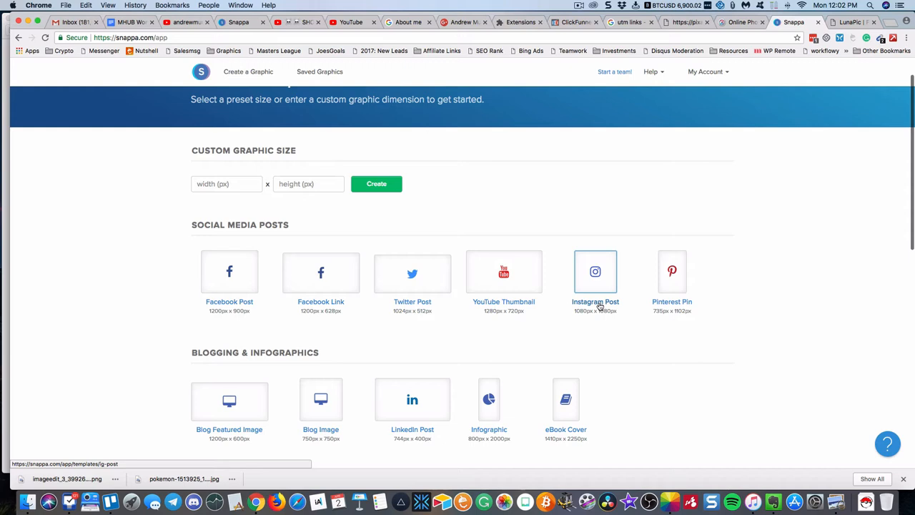
mouse_move(601, 317)
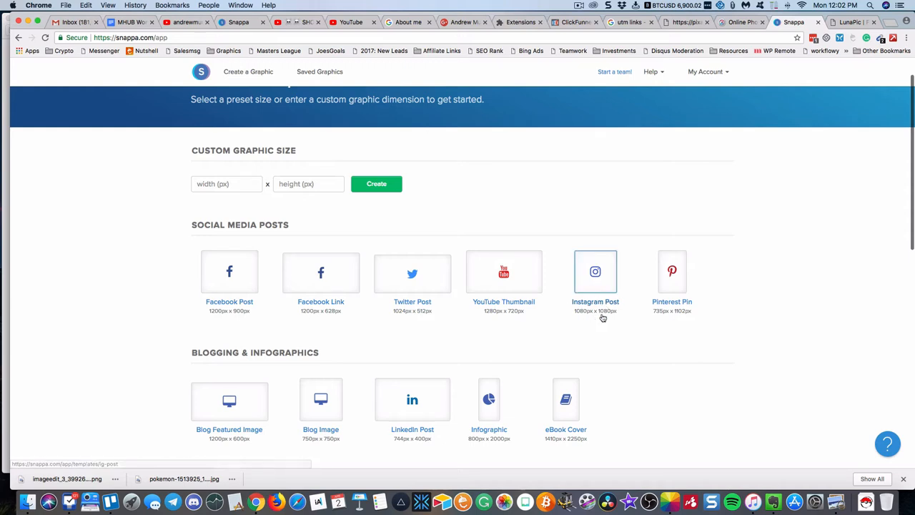
left_click(595, 279)
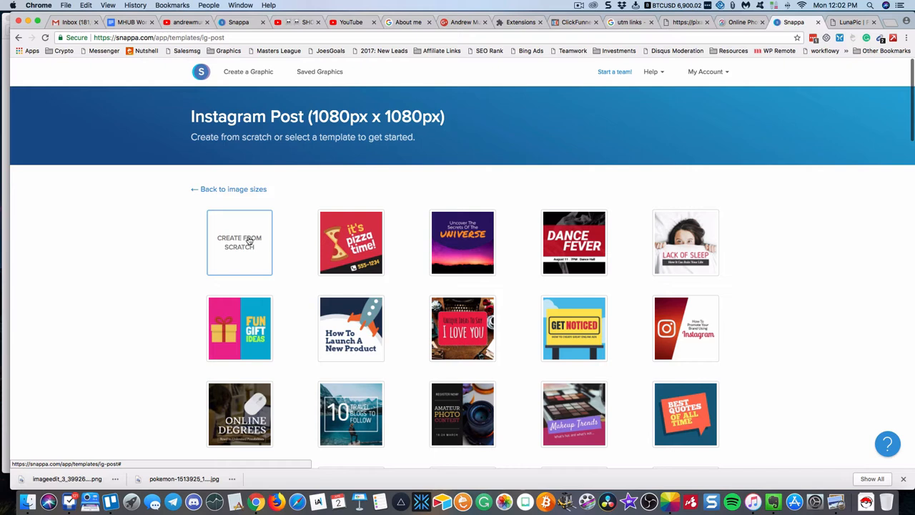
- On a blank canvas, add a heading reading 'Andrew Murray TV' across separate lines
left_click(239, 241)
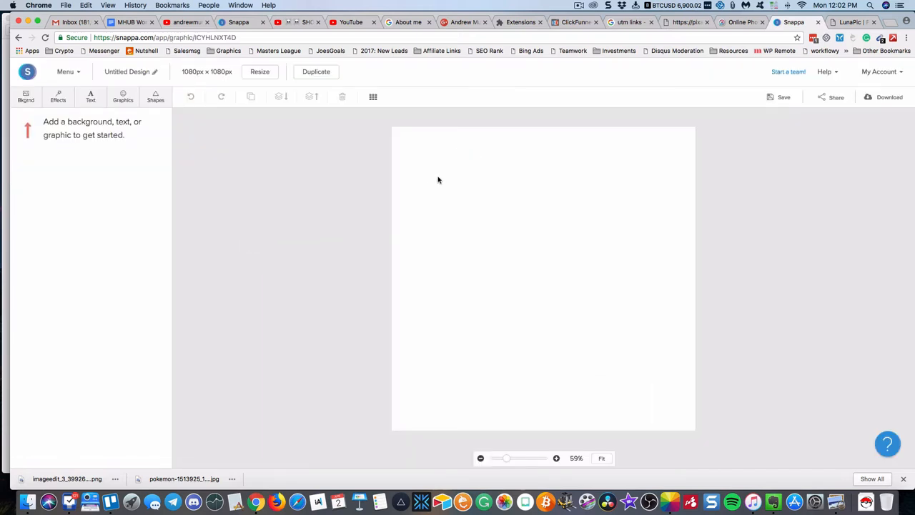
mouse_move(360, 196)
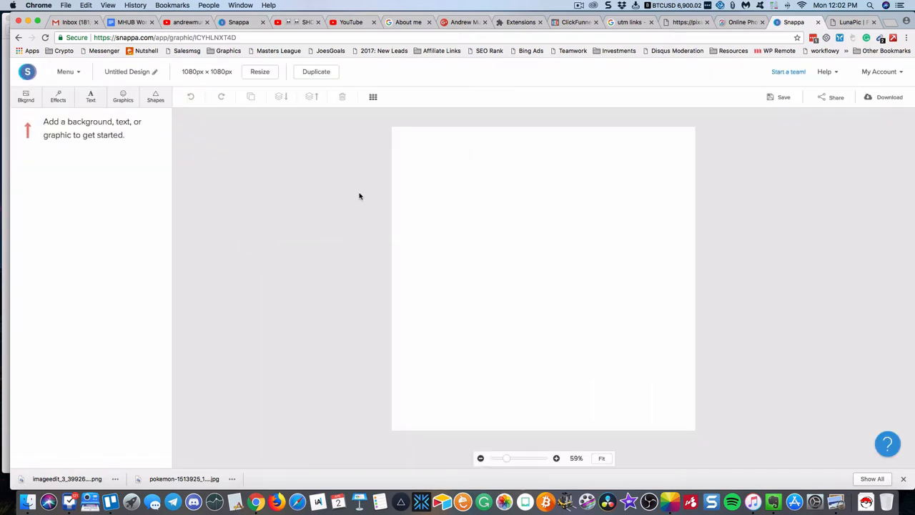
mouse_move(258, 207)
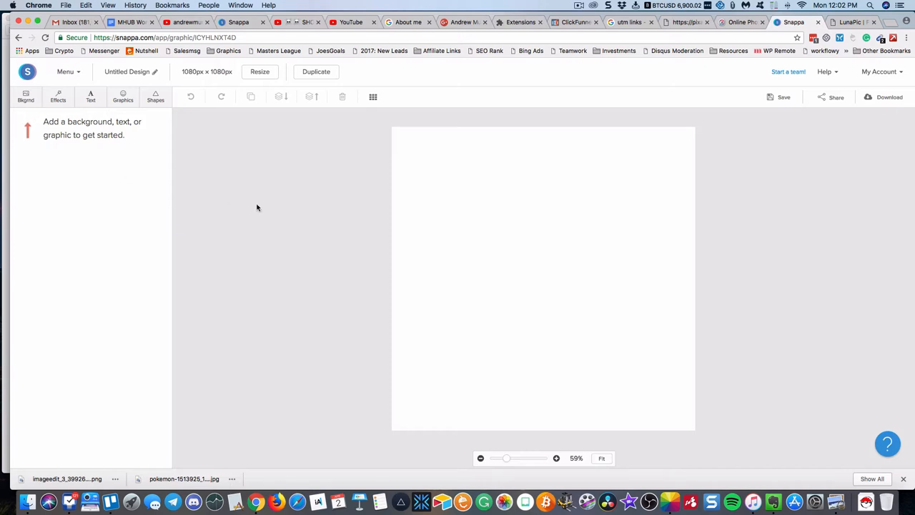
mouse_move(251, 205)
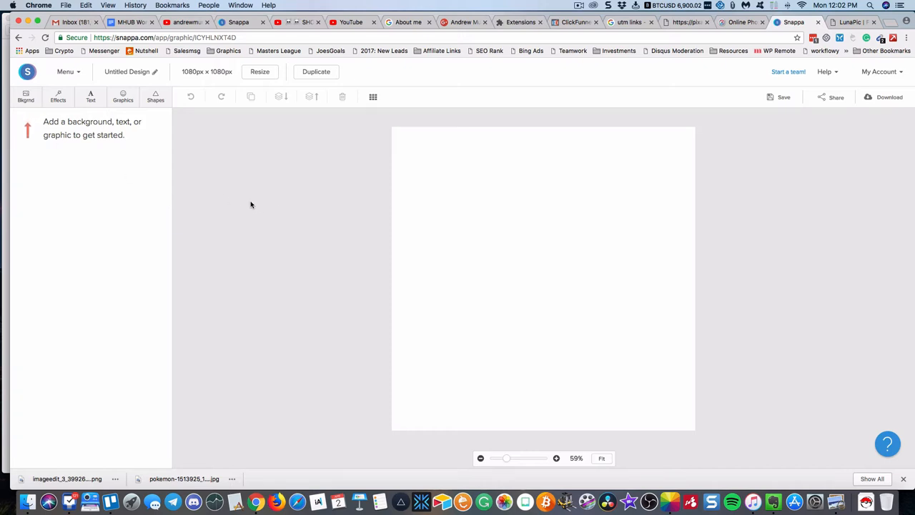
mouse_move(229, 168)
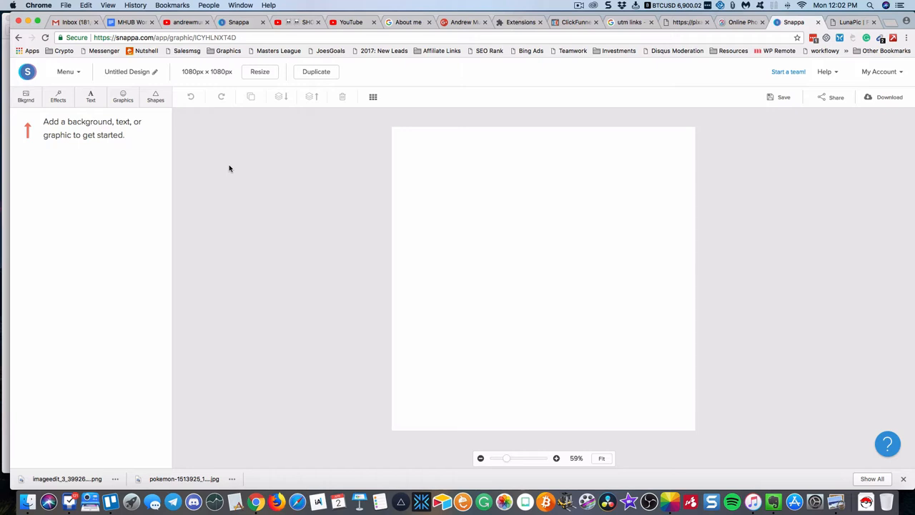
left_click(90, 96)
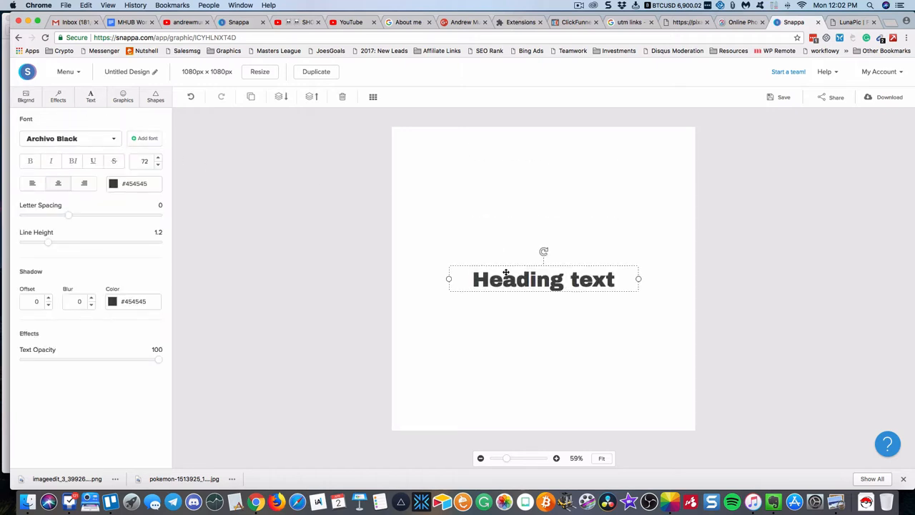
type("AndrewMurr")
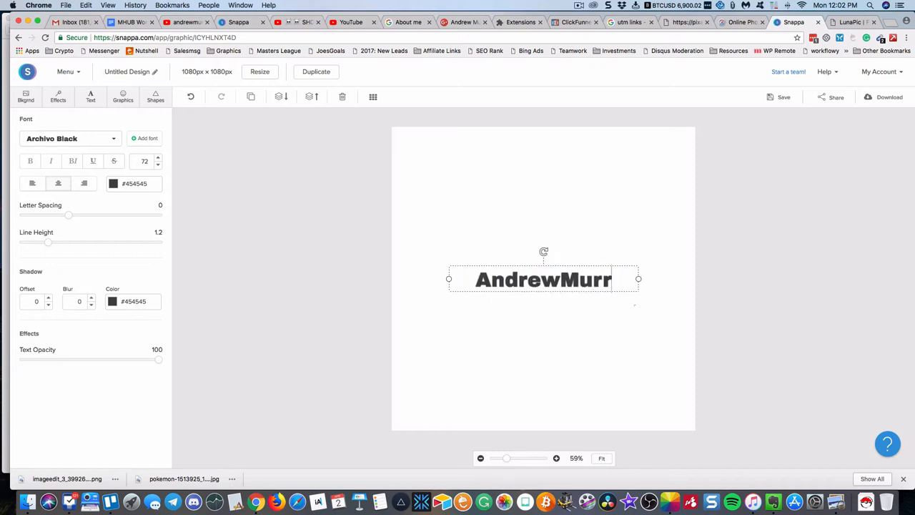
key("Backspace")
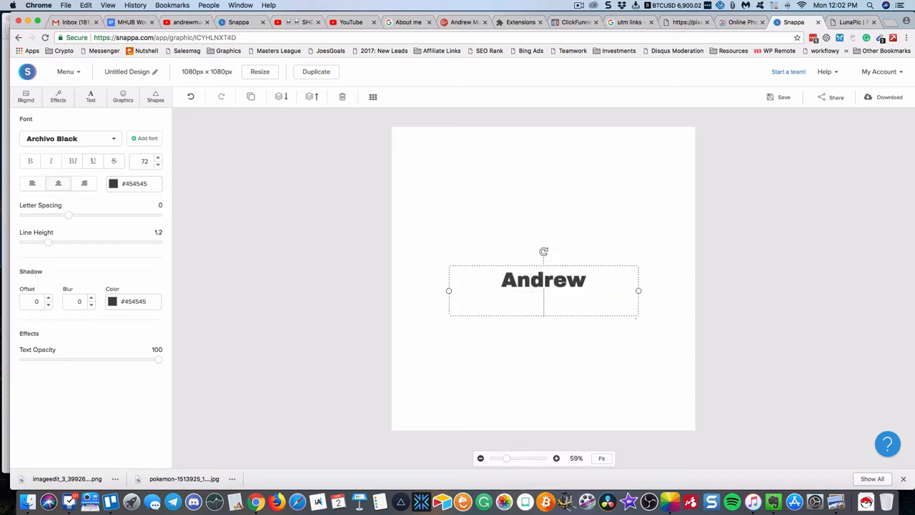
type("Murray TV")
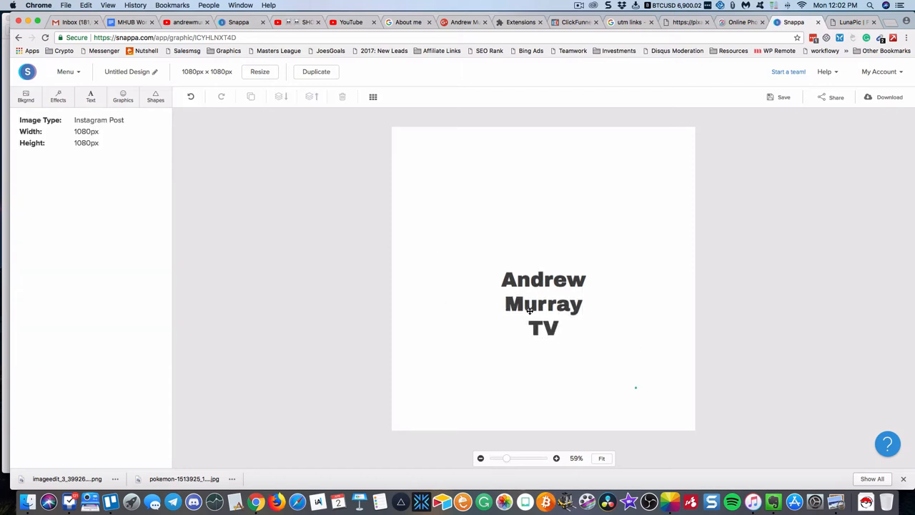
- Set the title to Bangers font, sized 300 then reduced to 240
left_click(543, 304)
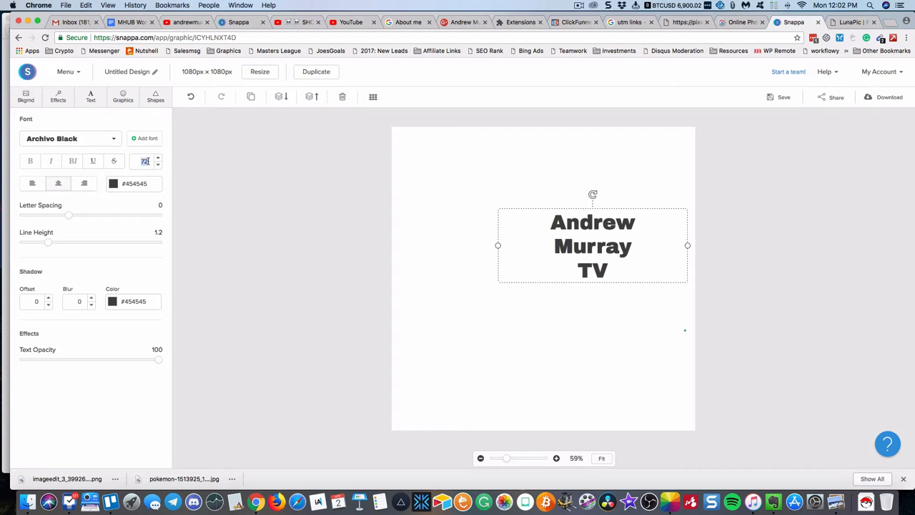
type("300")
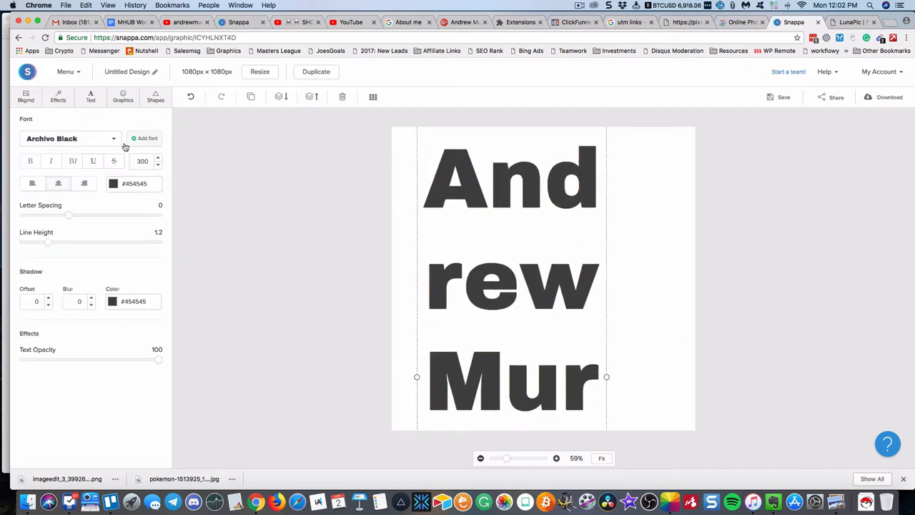
left_click(70, 138)
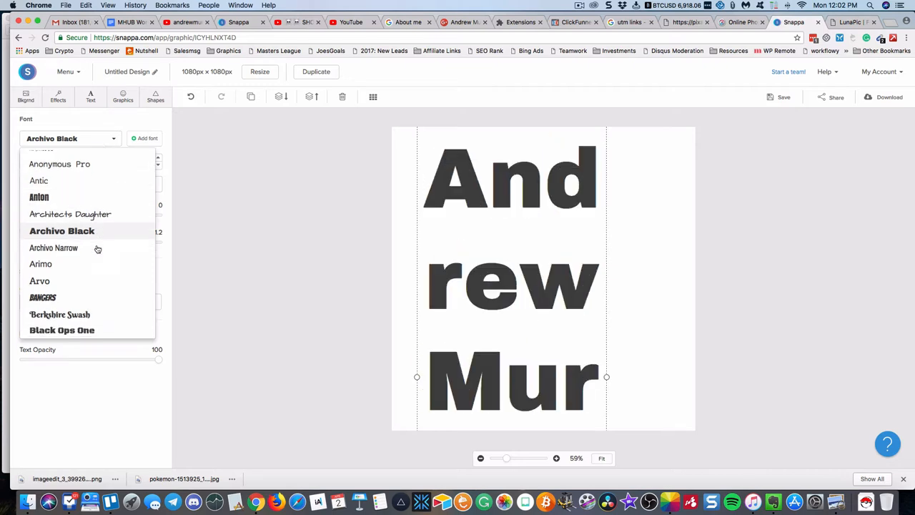
left_click(43, 297)
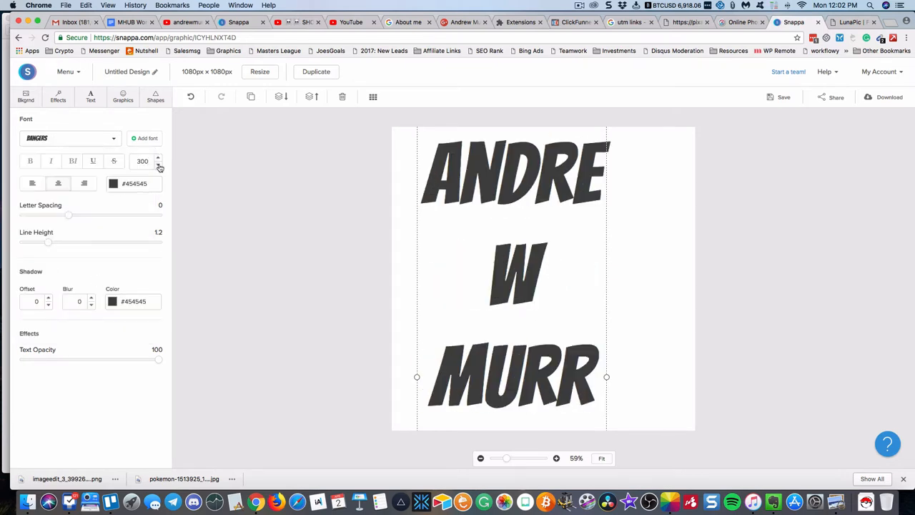
left_click(157, 164)
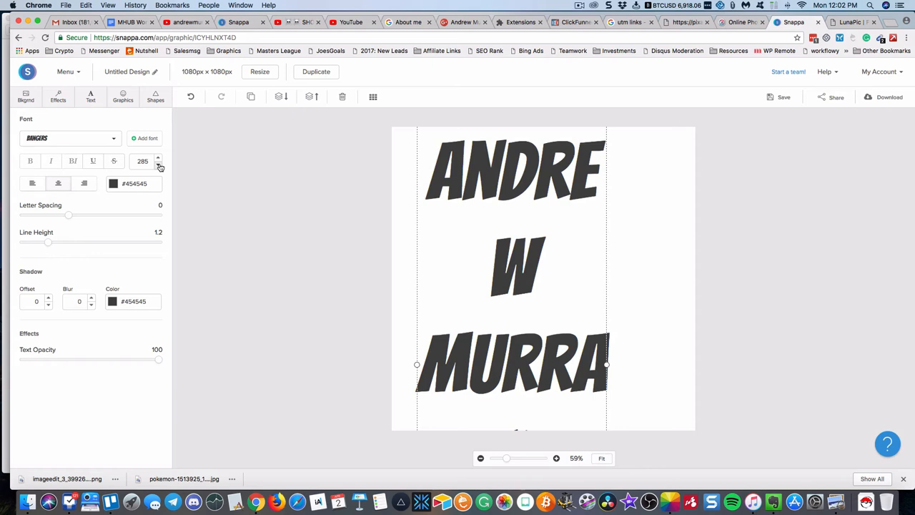
left_click(158, 163)
type("240")
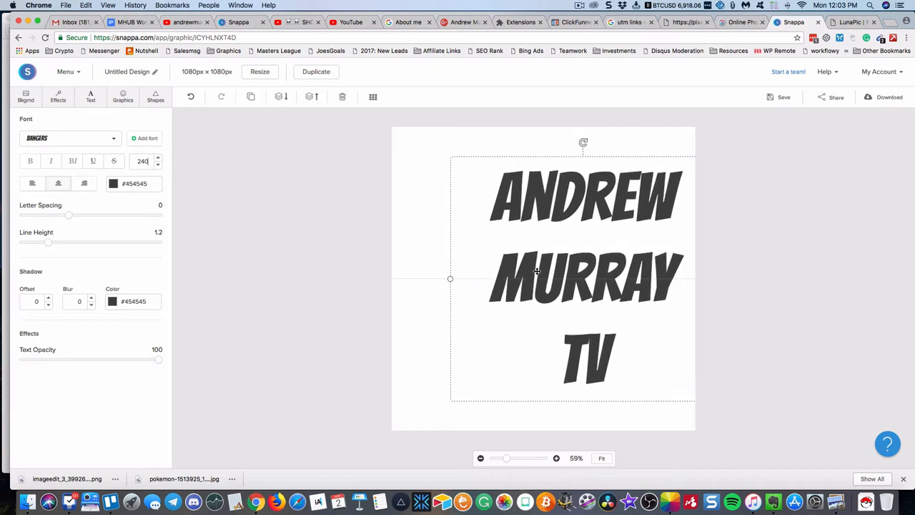
left_click(332, 261)
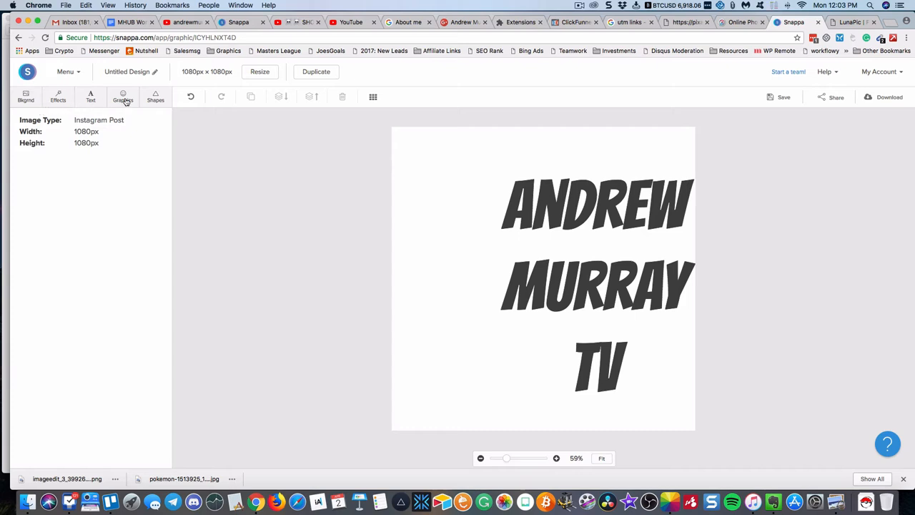
- Upload the imageedit pokeball PNG from Downloads into Snappa's Uploads library
left_click(123, 97)
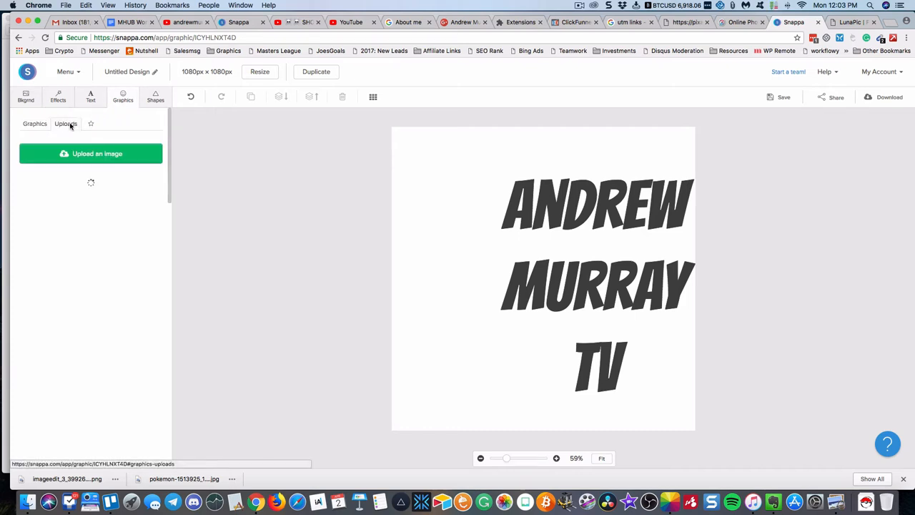
mouse_move(90, 153)
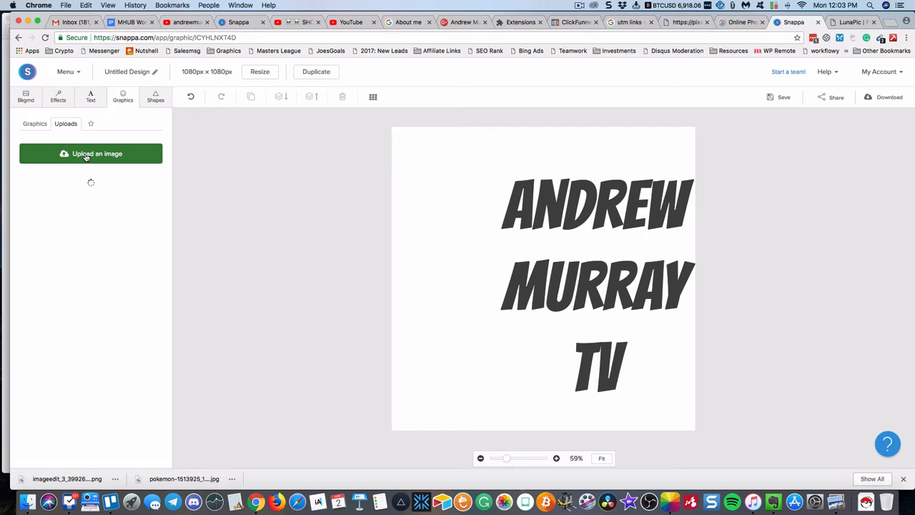
left_click(91, 153)
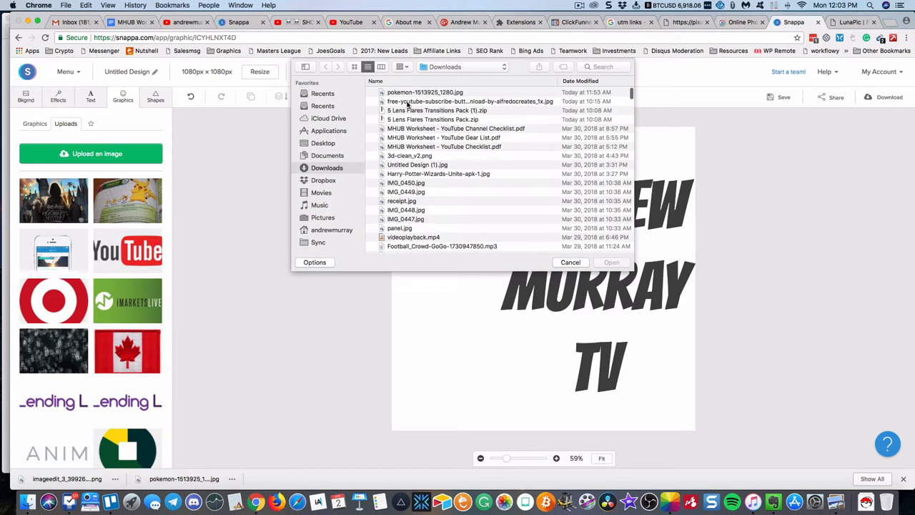
left_click(322, 143)
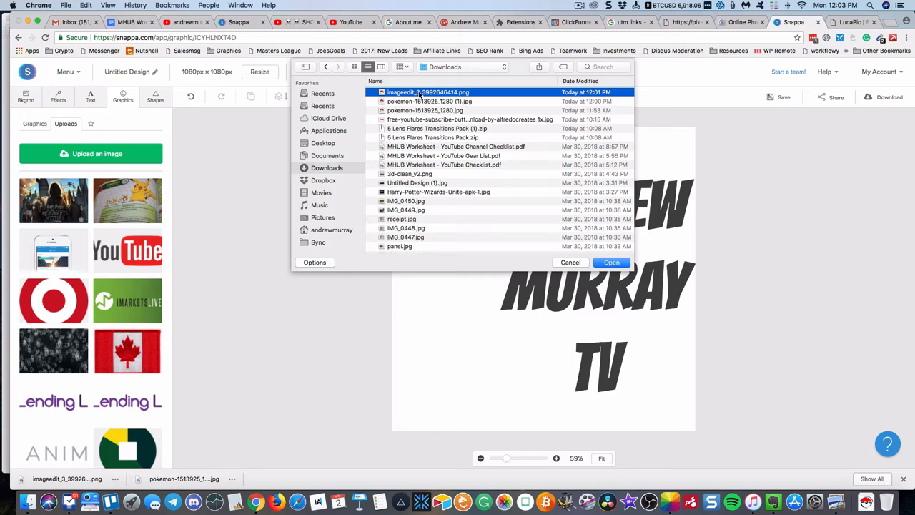
left_click(611, 263)
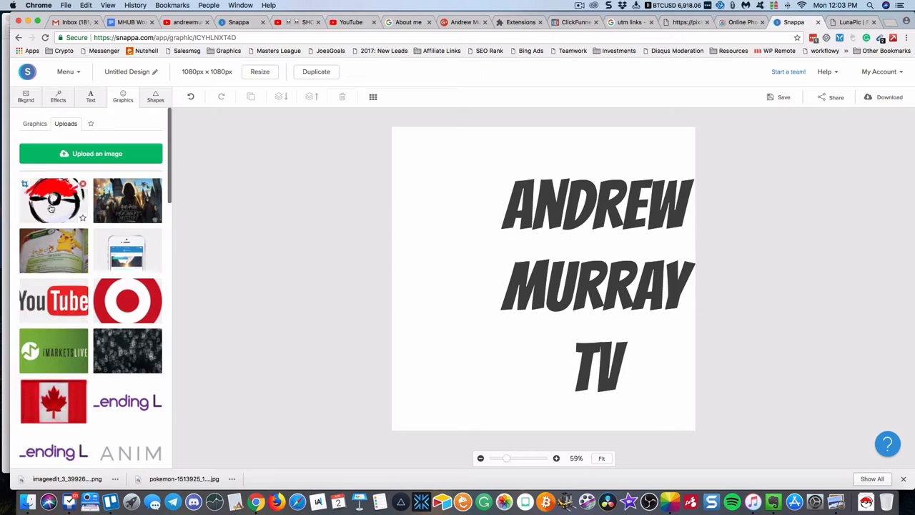
- Add the uploaded pokeball to the canvas, enlarge it, and move it to the lower left
left_click(53, 200)
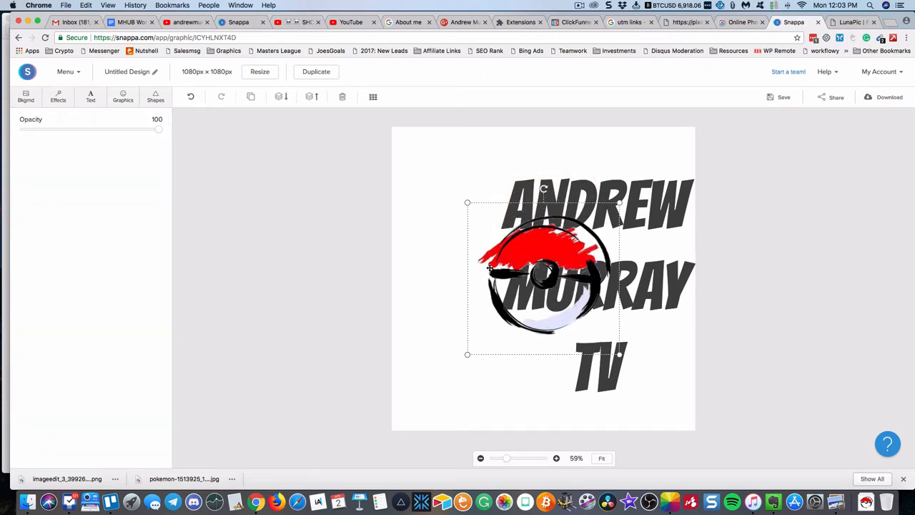
left_click_drag(543, 278, 465, 279)
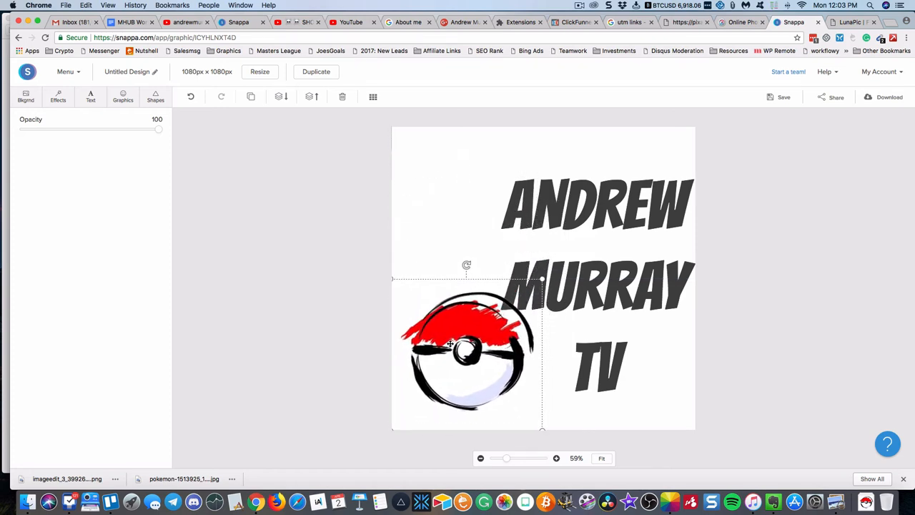
left_click_drag(451, 347, 446, 291)
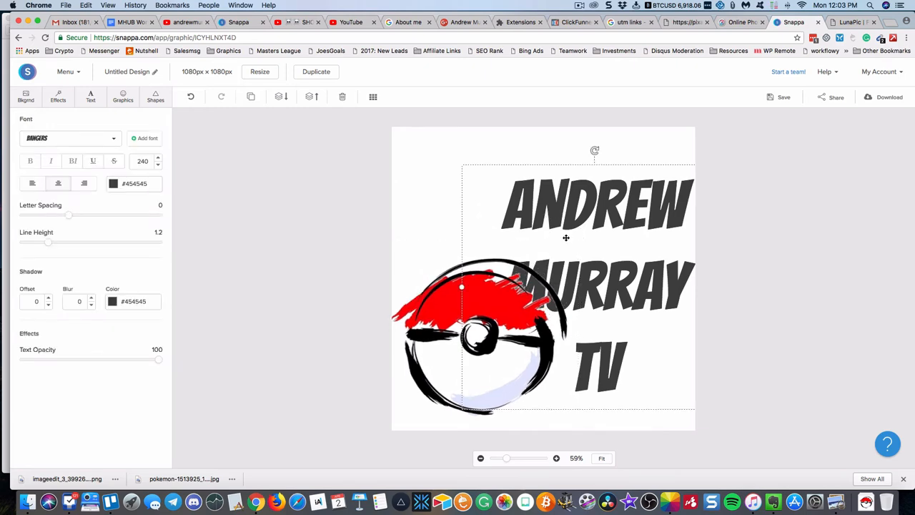
left_click_drag(566, 238, 565, 197)
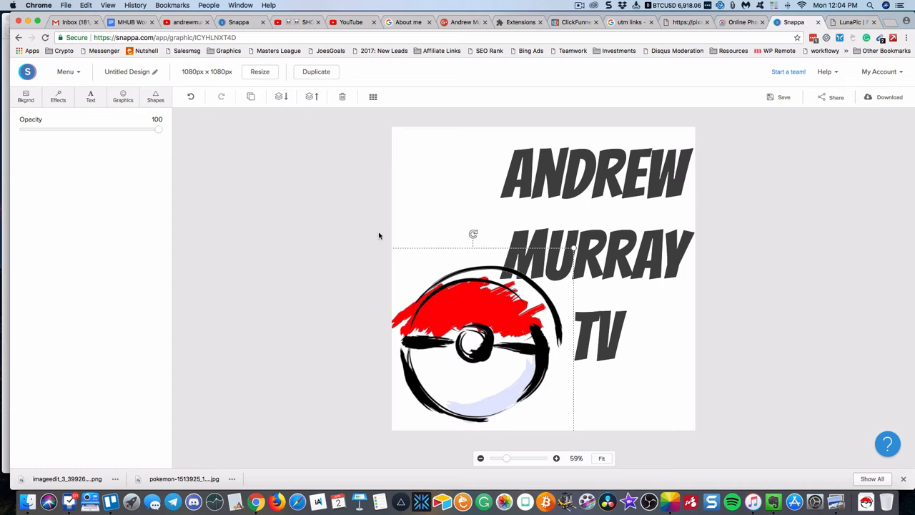
mouse_move(281, 96)
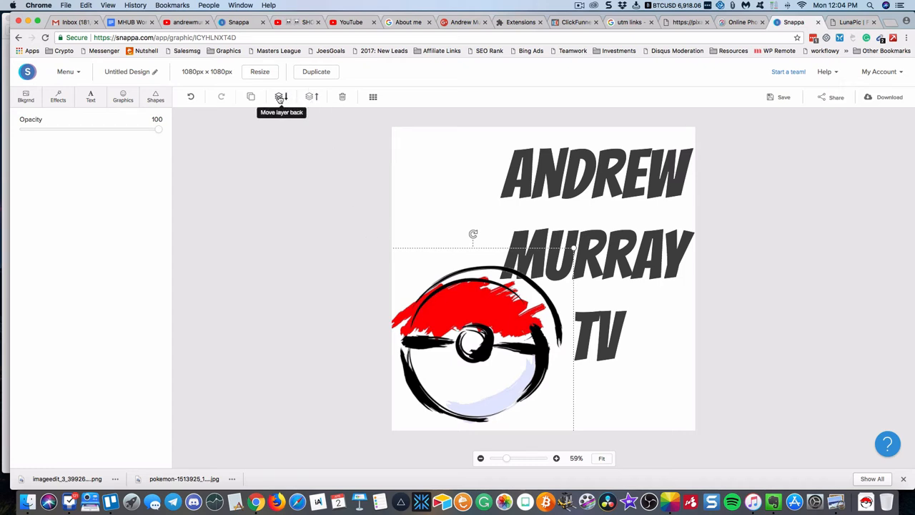
mouse_move(362, 236)
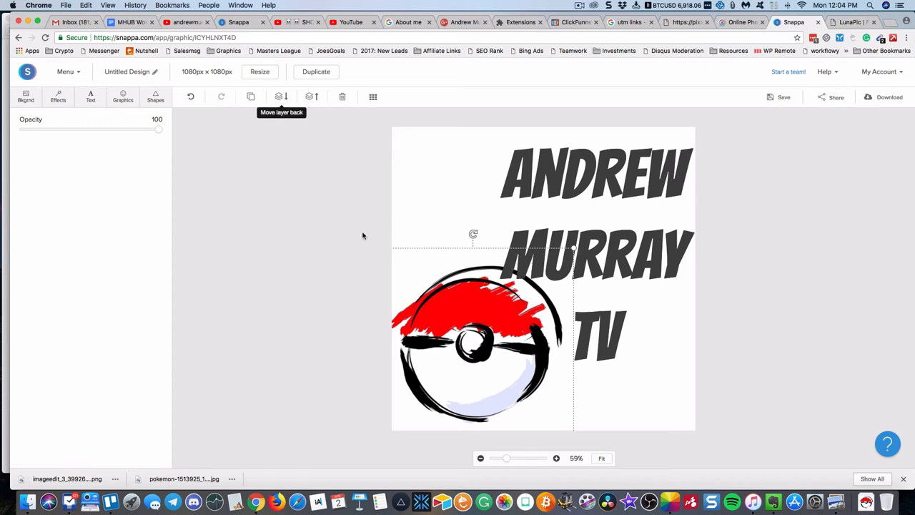
- Give the title a yellow #ffce54 text shadow with raised offset and blur
left_click(596, 171)
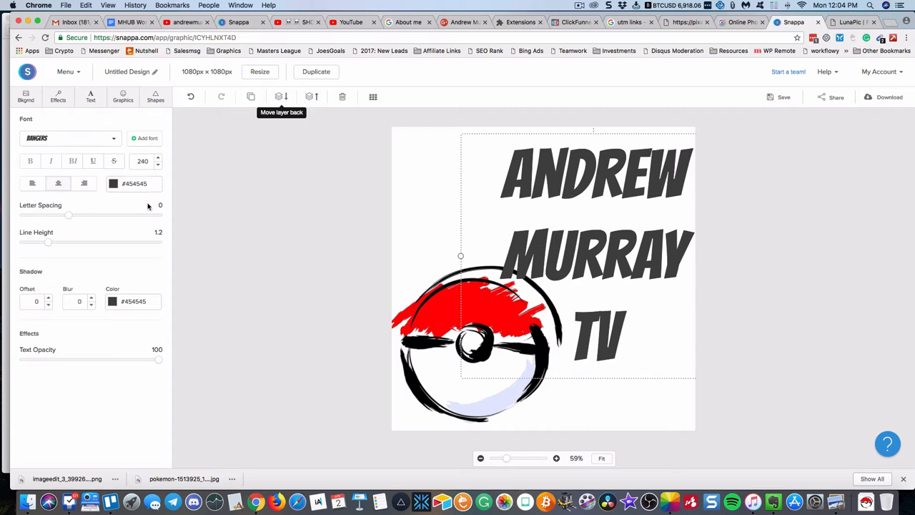
left_click(36, 301)
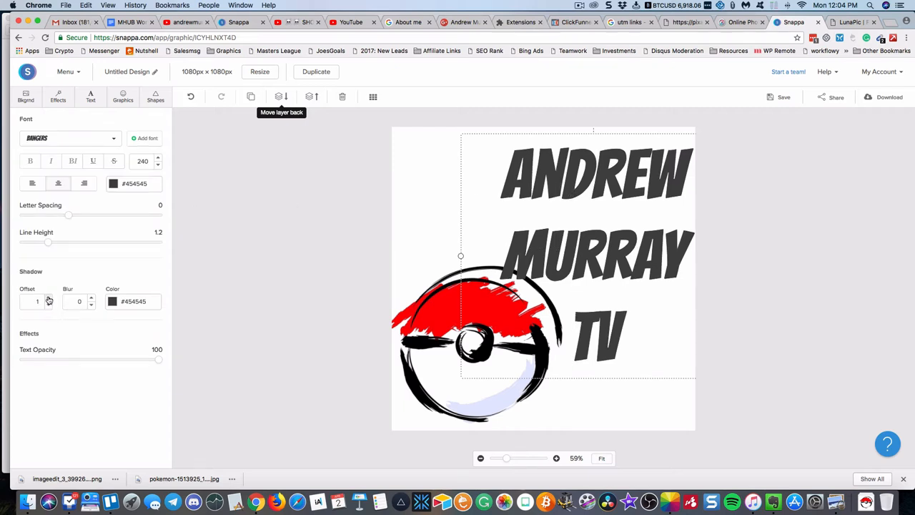
left_click(48, 297)
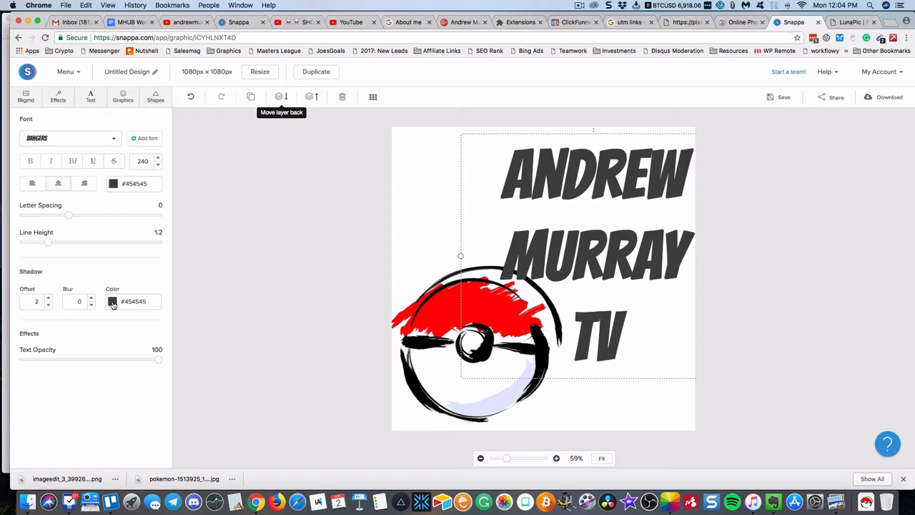
left_click(112, 301)
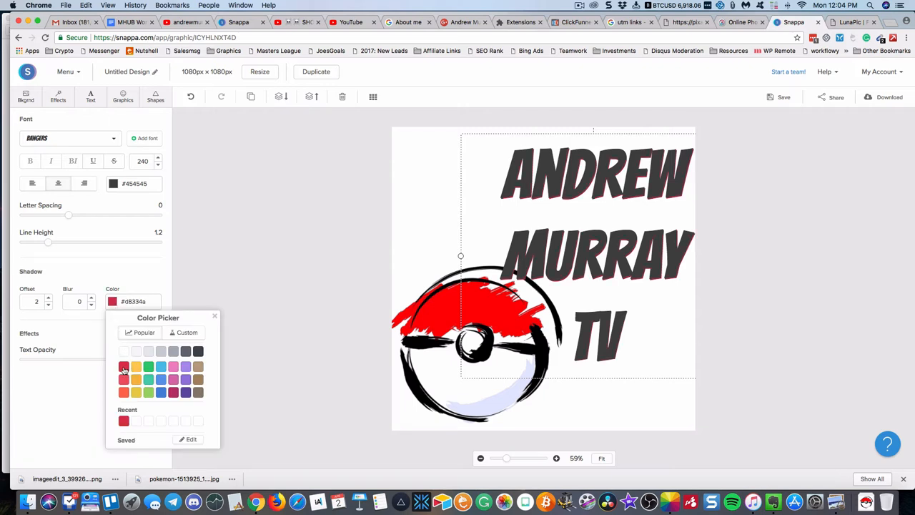
left_click(124, 366)
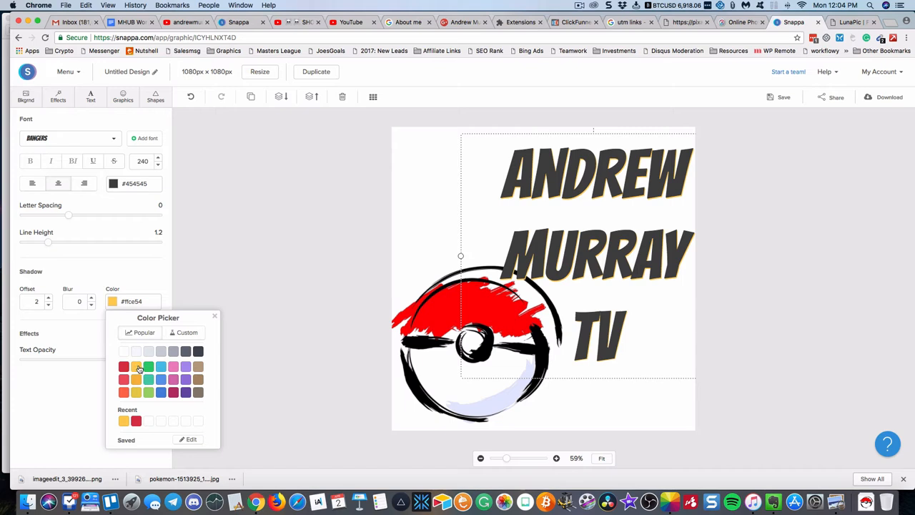
left_click(148, 366)
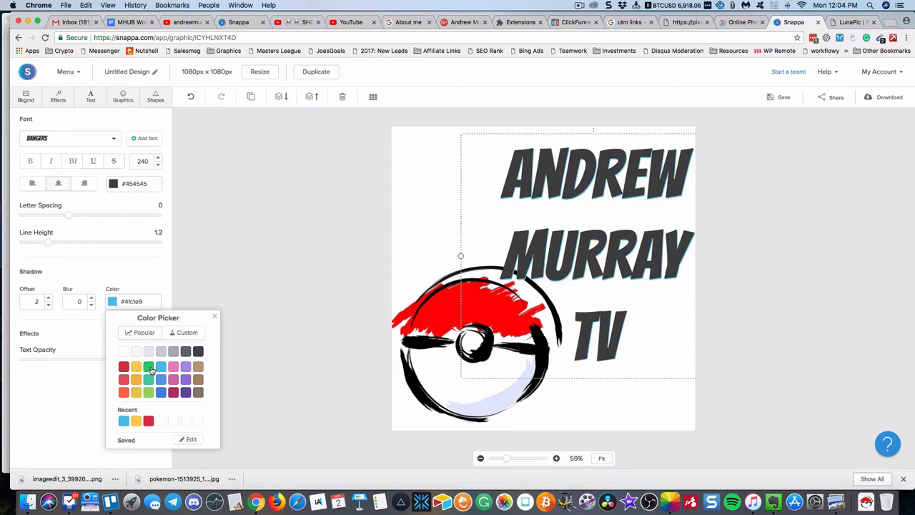
left_click(136, 366)
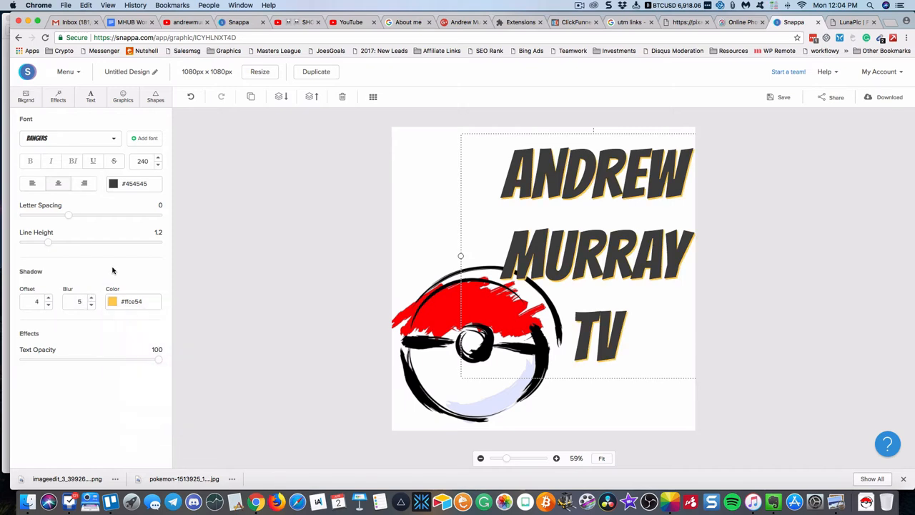
- Change the title colour to dark grey #434a54 and set text opacity to 95
left_click_drag(158, 359, 146, 360)
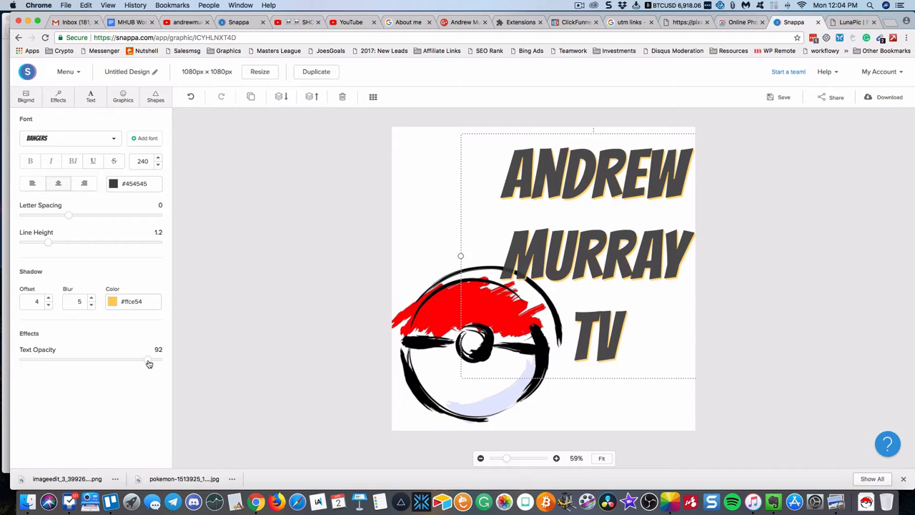
left_click_drag(149, 361, 140, 363)
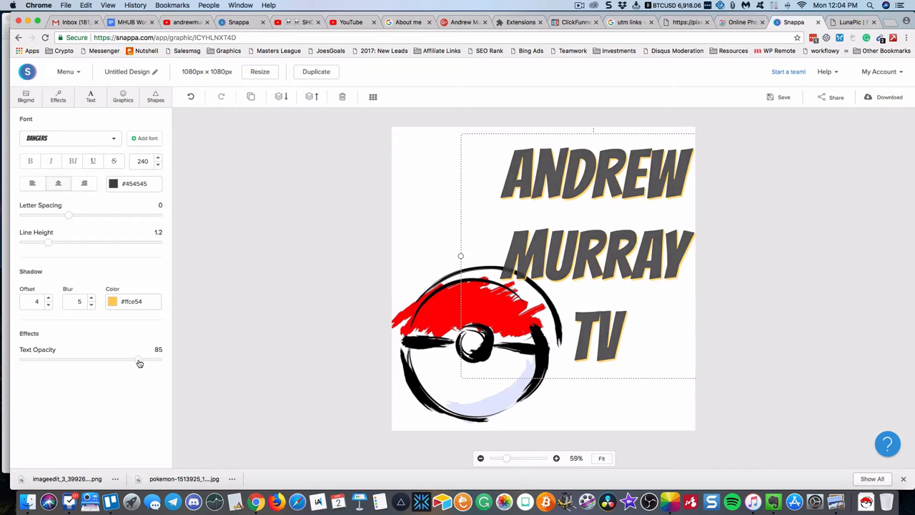
left_click_drag(139, 361, 141, 360)
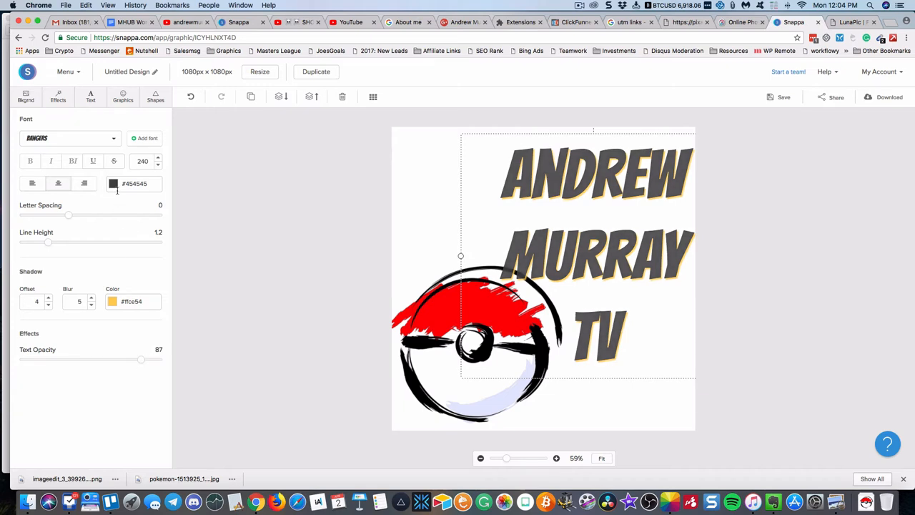
left_click(113, 184)
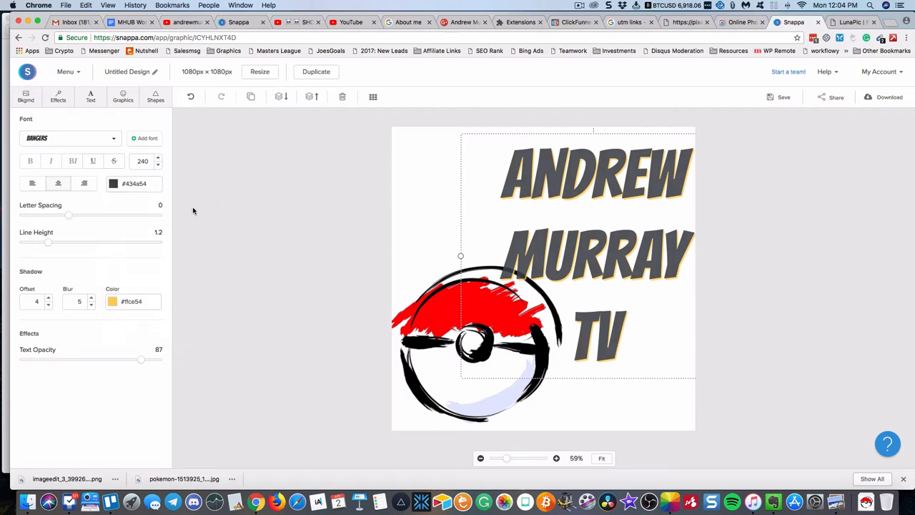
left_click_drag(141, 360, 151, 360)
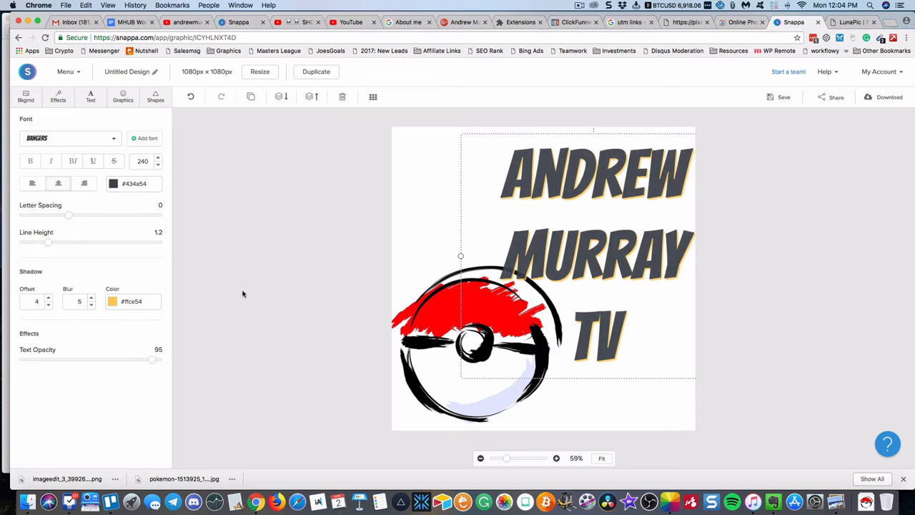
mouse_move(98, 249)
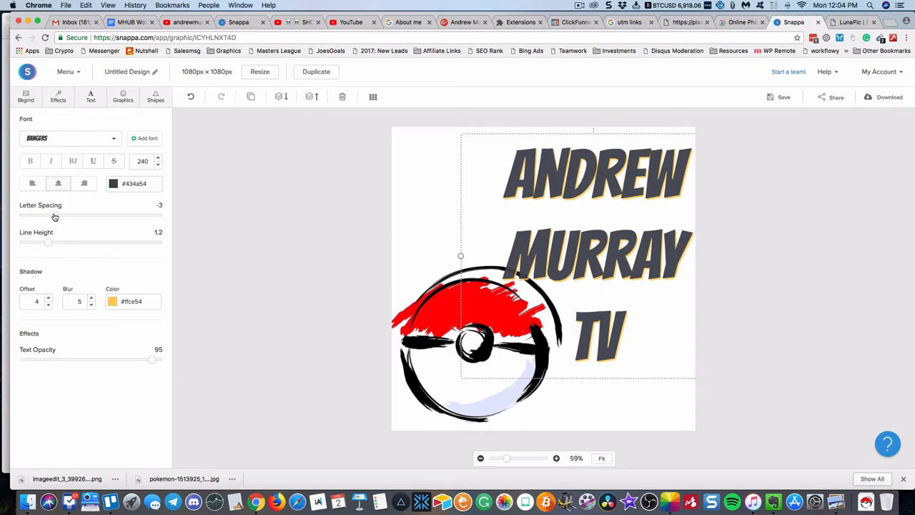
- Tighten the title to letter spacing -4 and line height 1, then reselect it
left_click(50, 217)
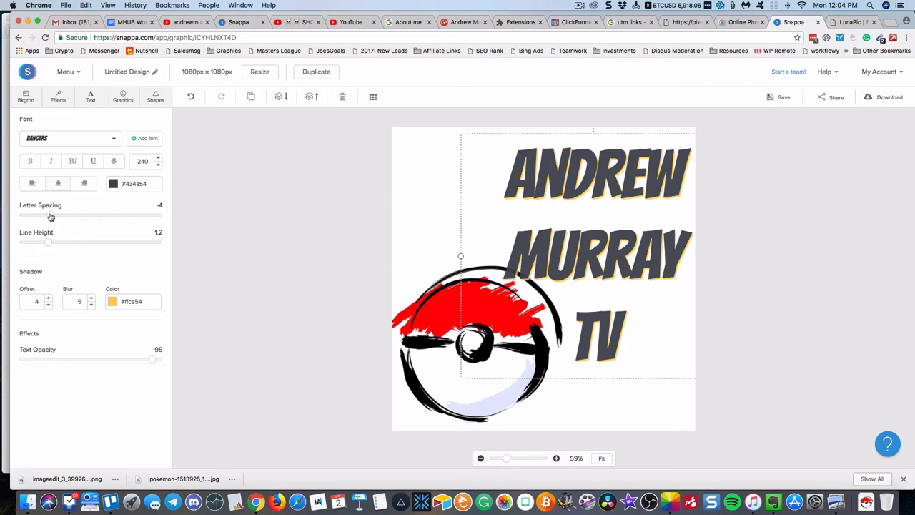
mouse_move(48, 245)
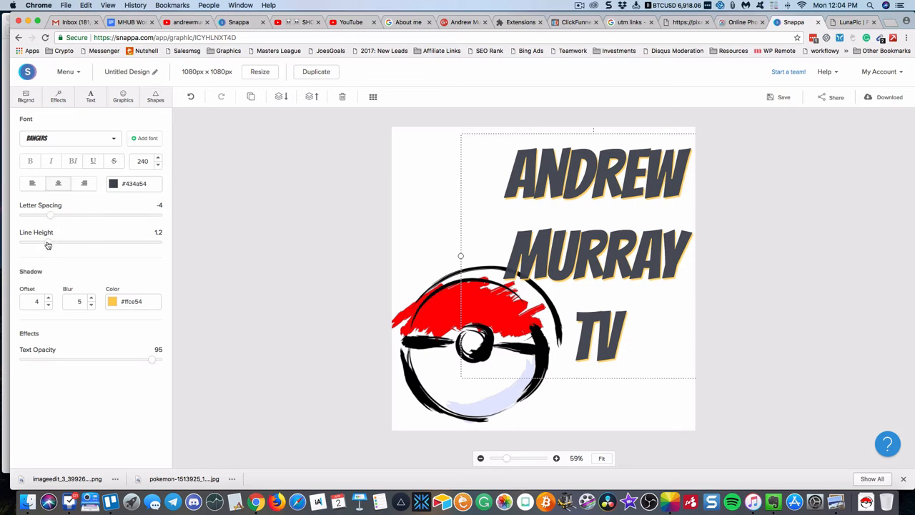
mouse_move(42, 244)
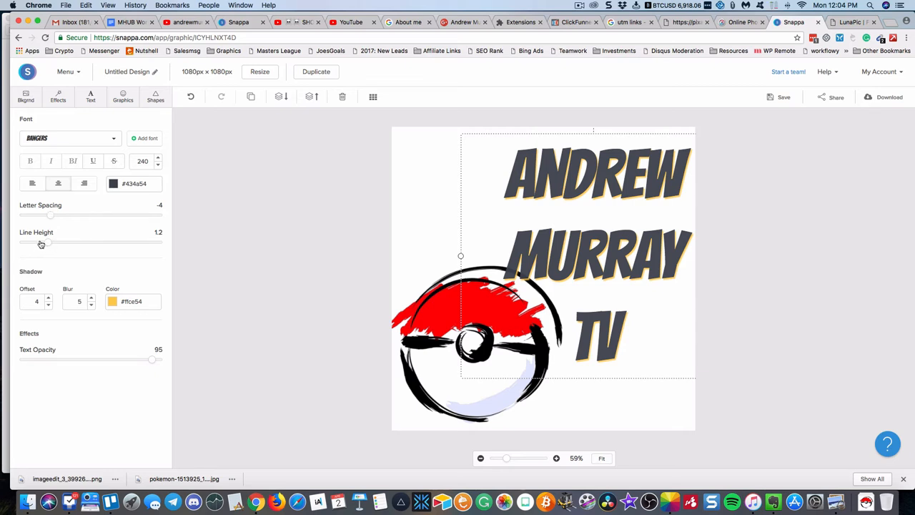
left_click_drag(50, 242, 36, 242)
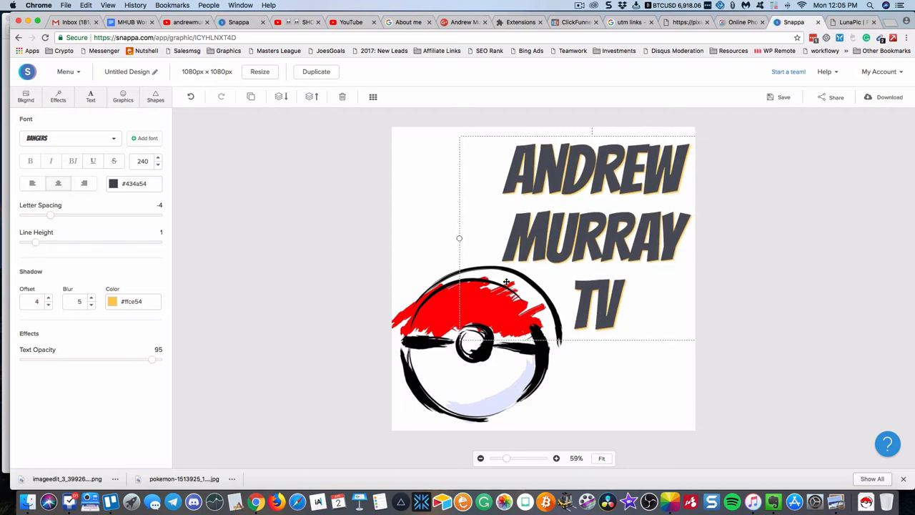
left_click(264, 267)
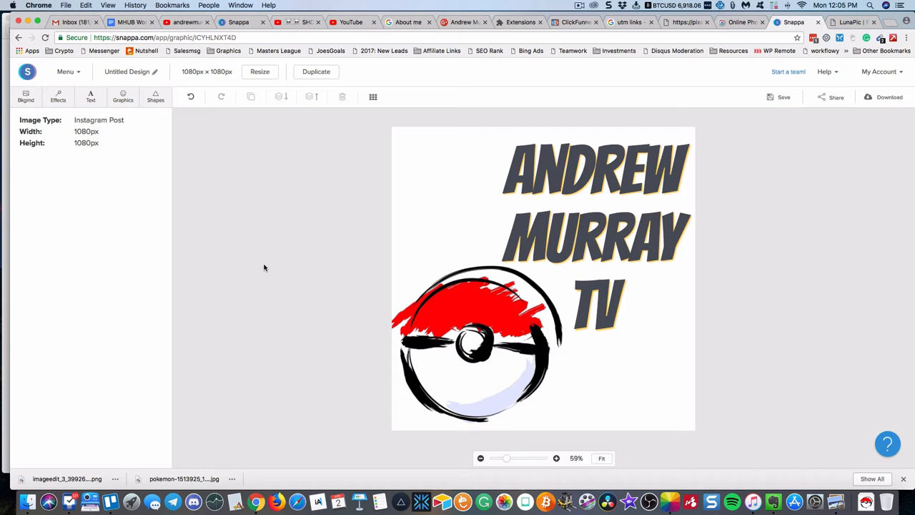
mouse_move(599, 297)
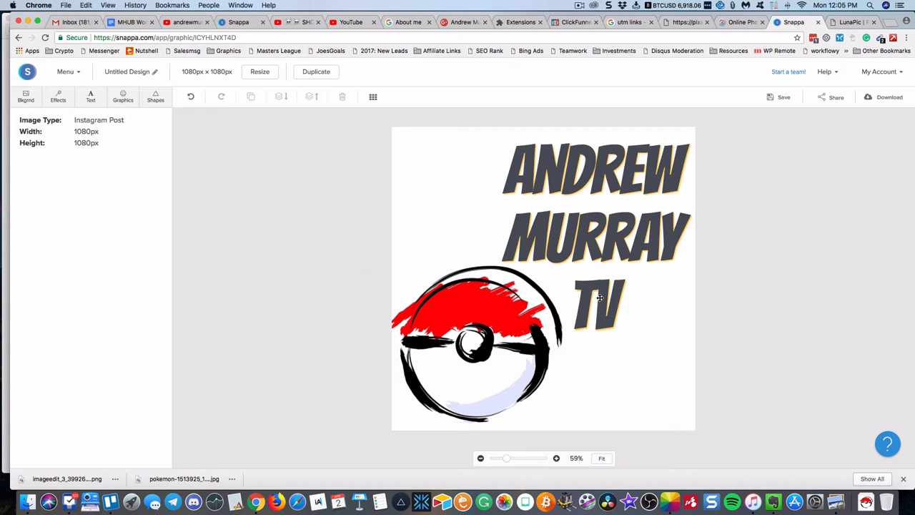
left_click(597, 239)
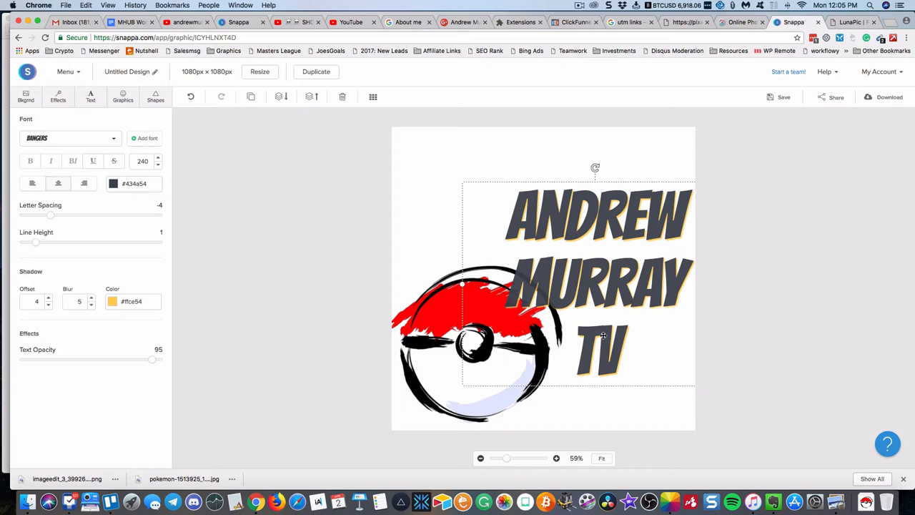
mouse_move(561, 231)
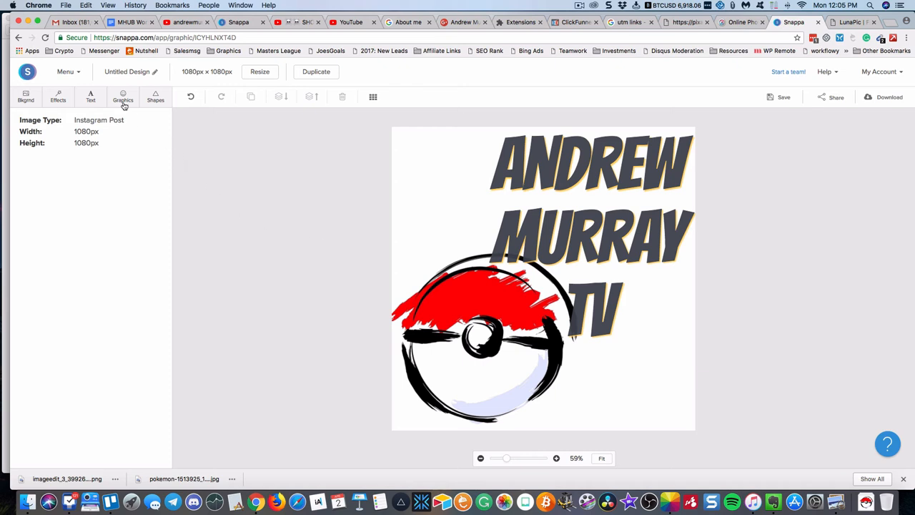
left_click(122, 96)
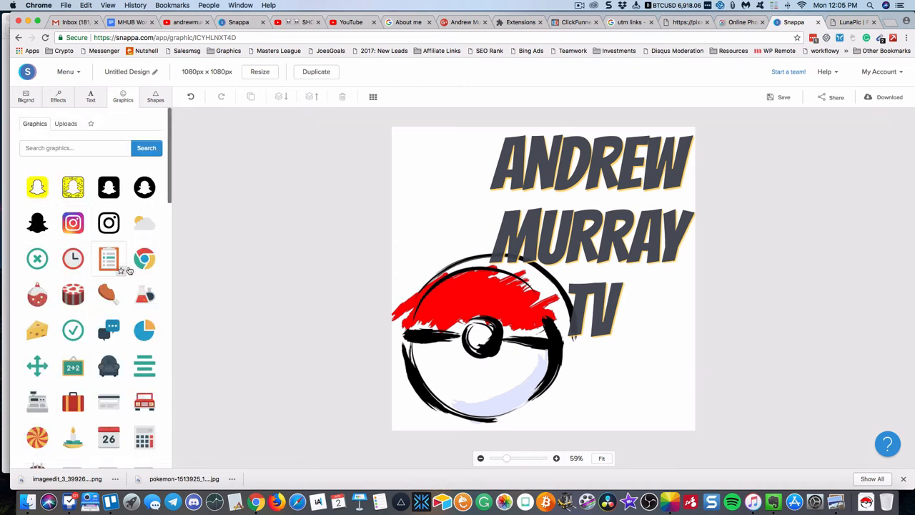
left_click(144, 259)
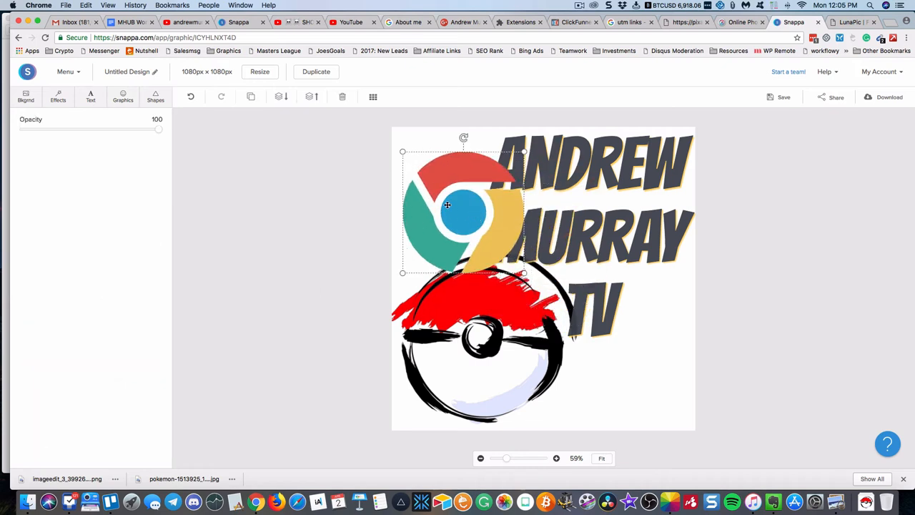
mouse_move(449, 198)
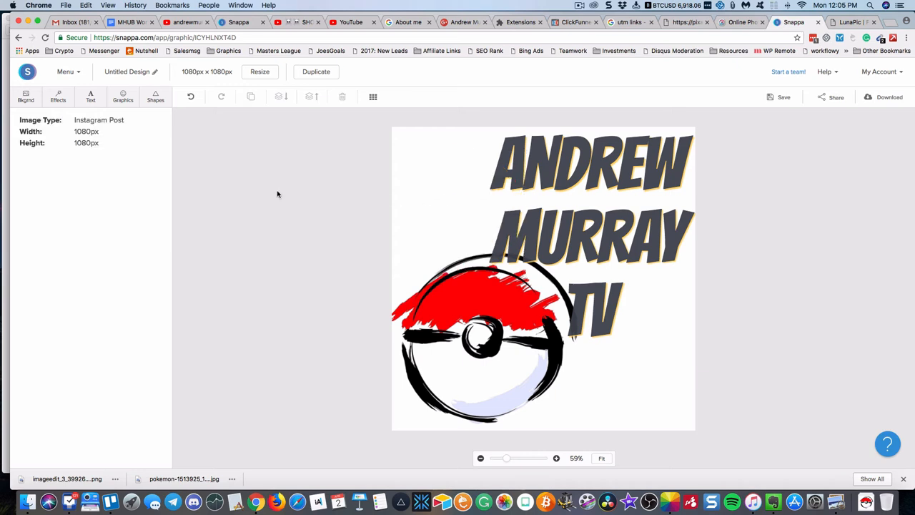
mouse_move(250, 190)
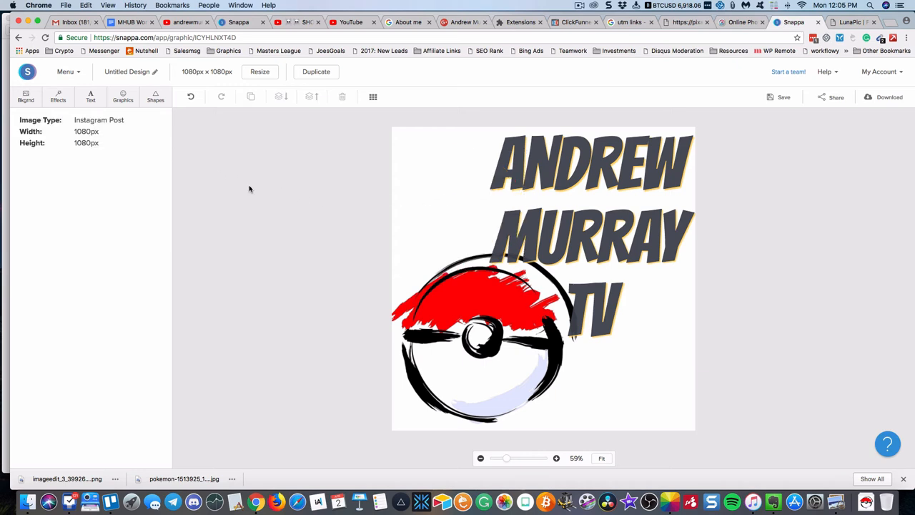
- Search graphics for 'video', add and move a blue play button, and open its Color Fill
left_click(123, 96)
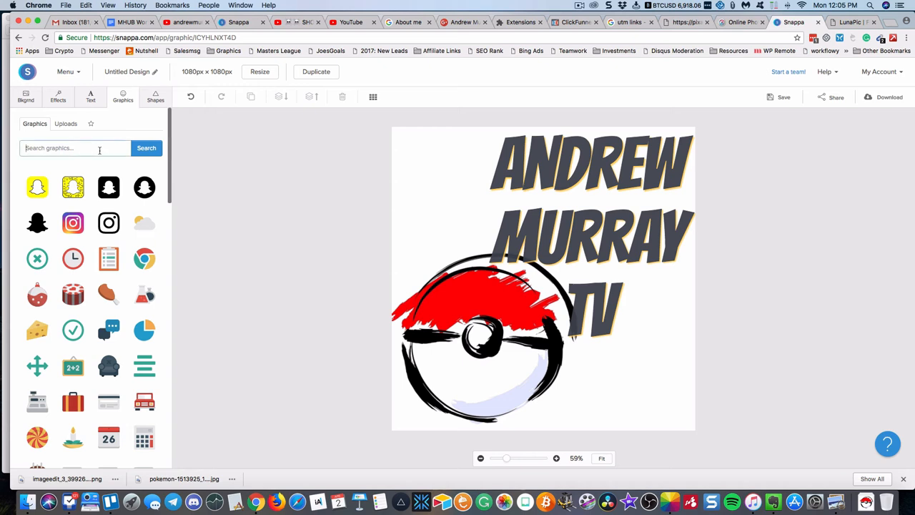
type("video")
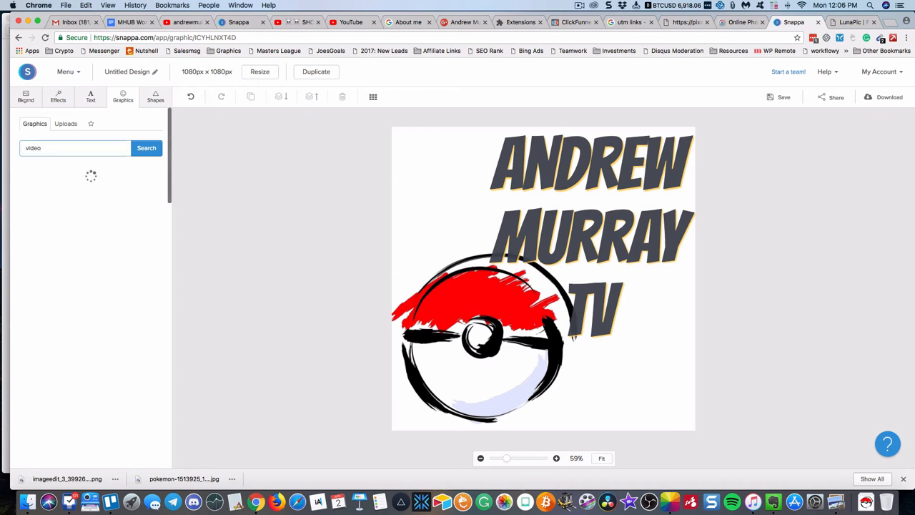
left_click(145, 148)
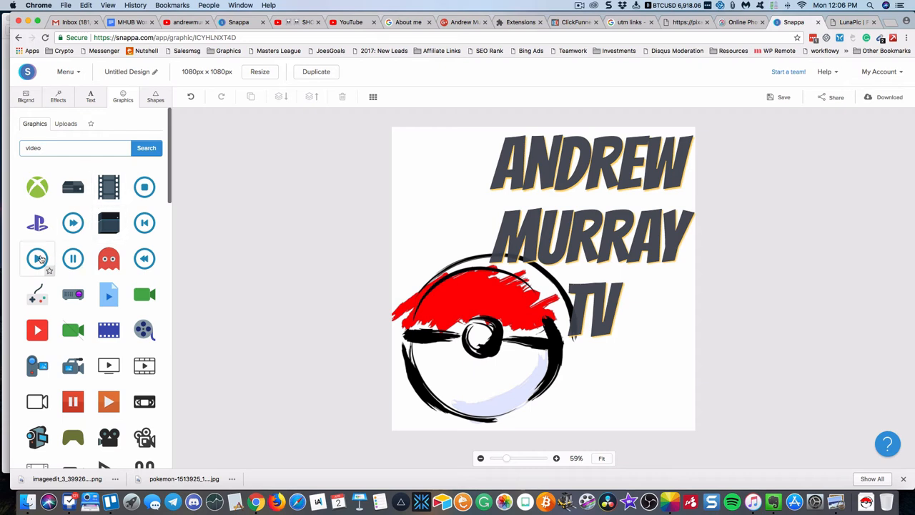
left_click(37, 258)
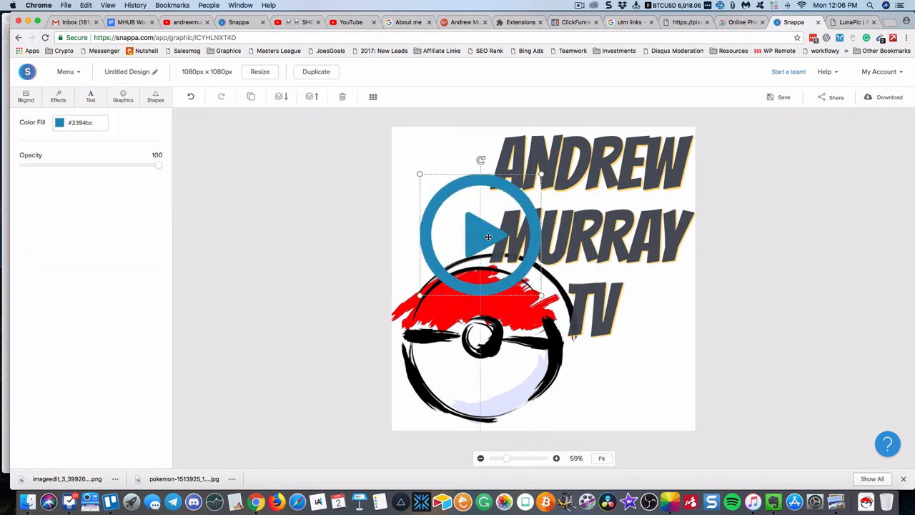
left_click_drag(488, 236, 465, 215)
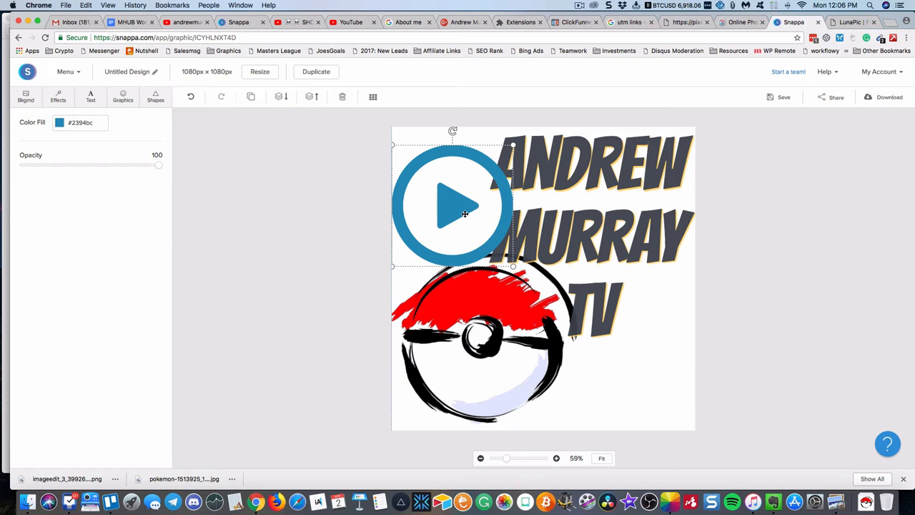
left_click(59, 122)
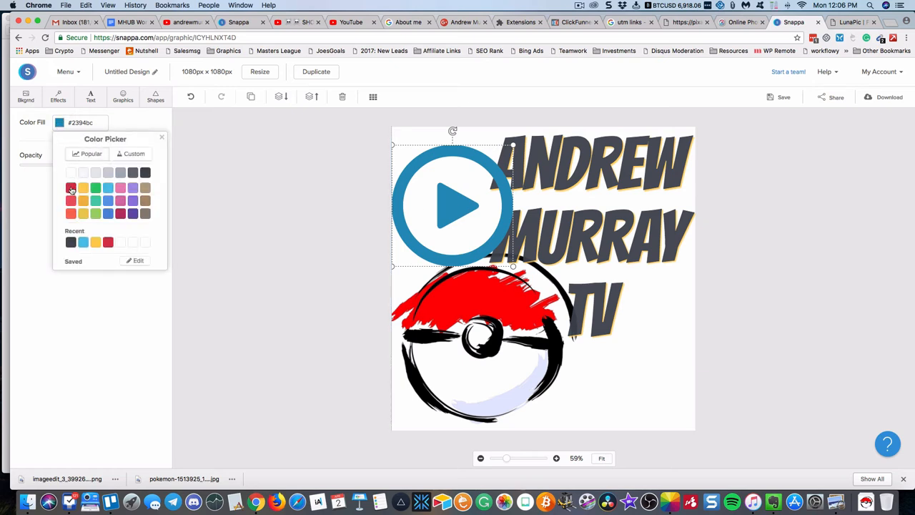
left_click(70, 188)
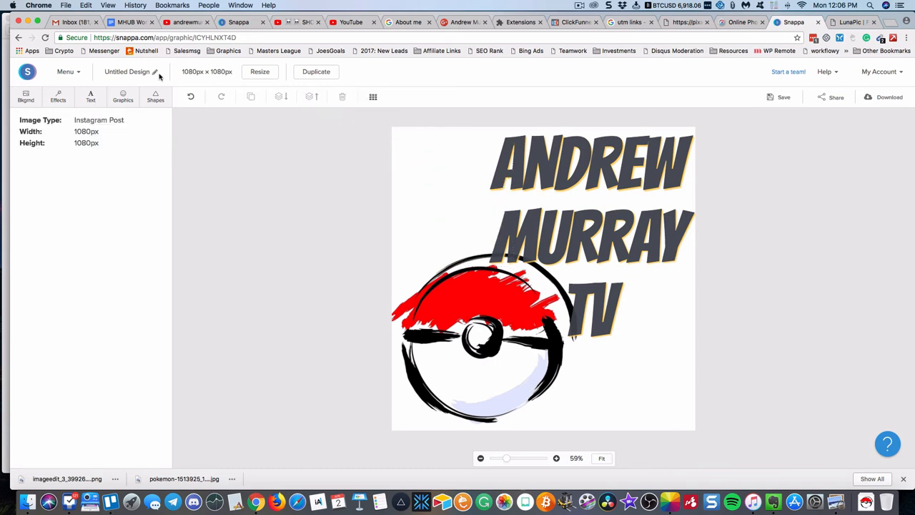
- Rename the design 'watermark' and download it as a transparent-background high-res PNG
left_click(132, 71)
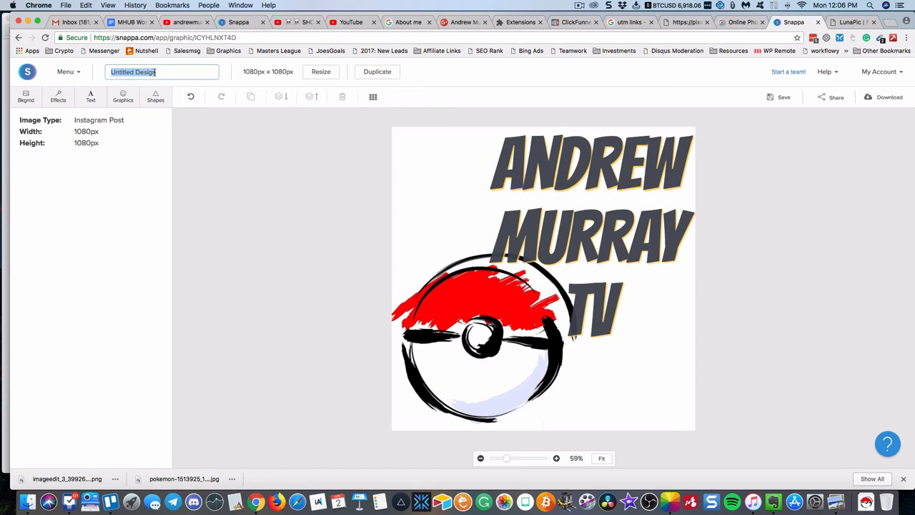
type("watermark")
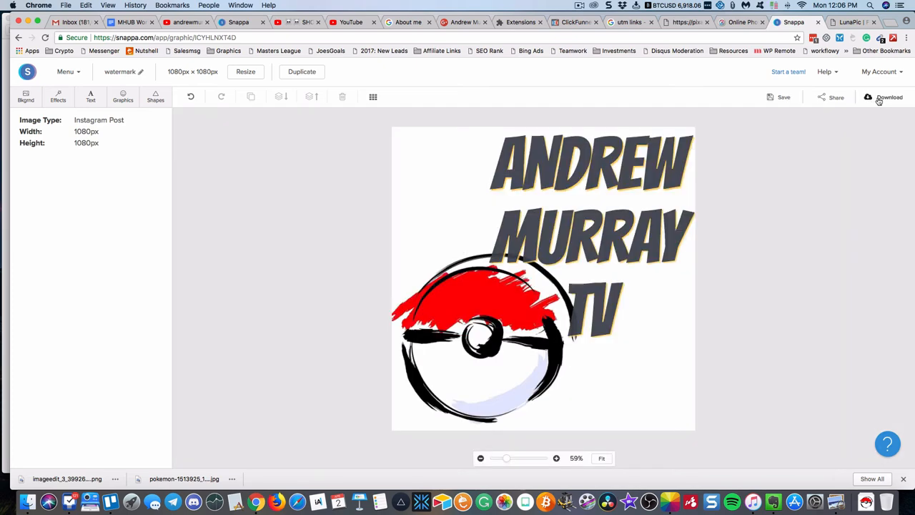
left_click(889, 96)
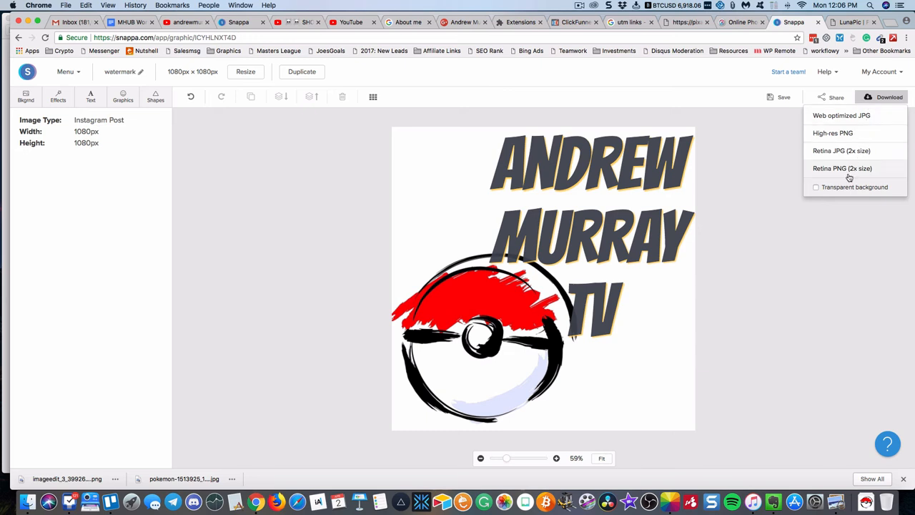
left_click(816, 187)
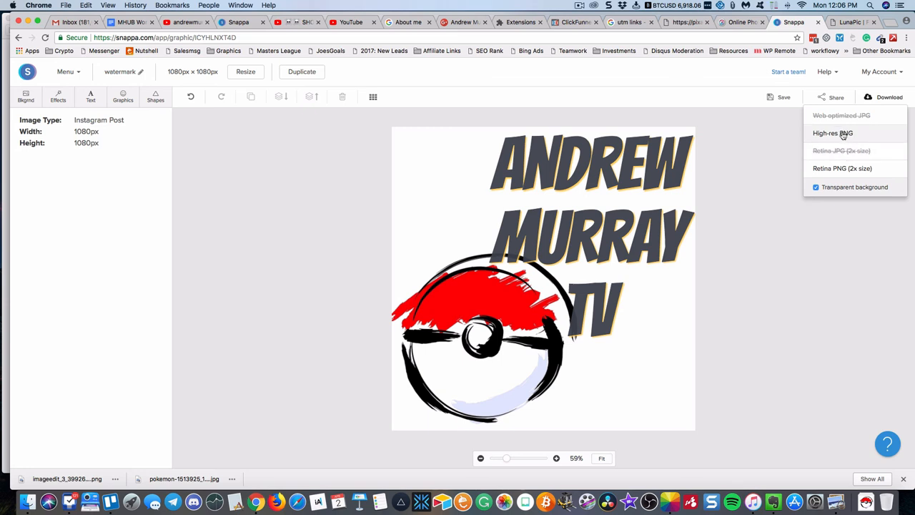
left_click(832, 133)
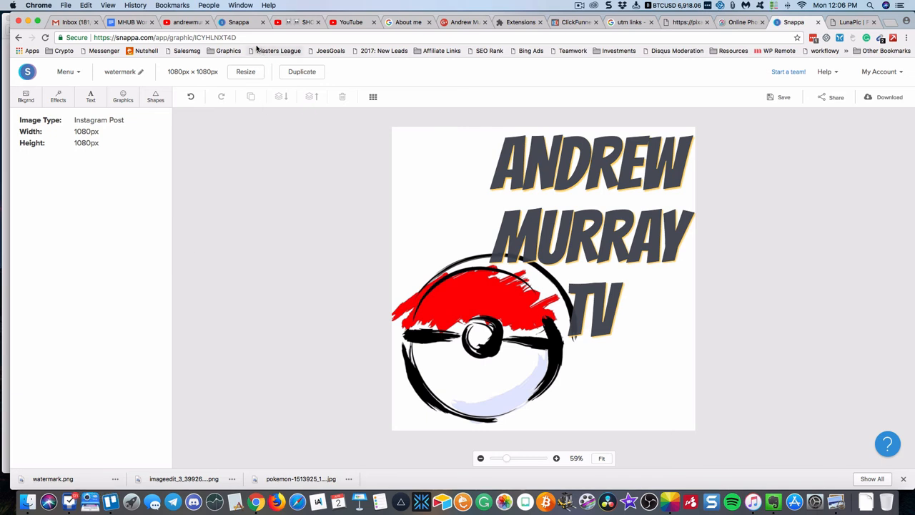
- On the YouTube Branding page, upload watermark.png as the channel watermark and save
left_click(350, 22)
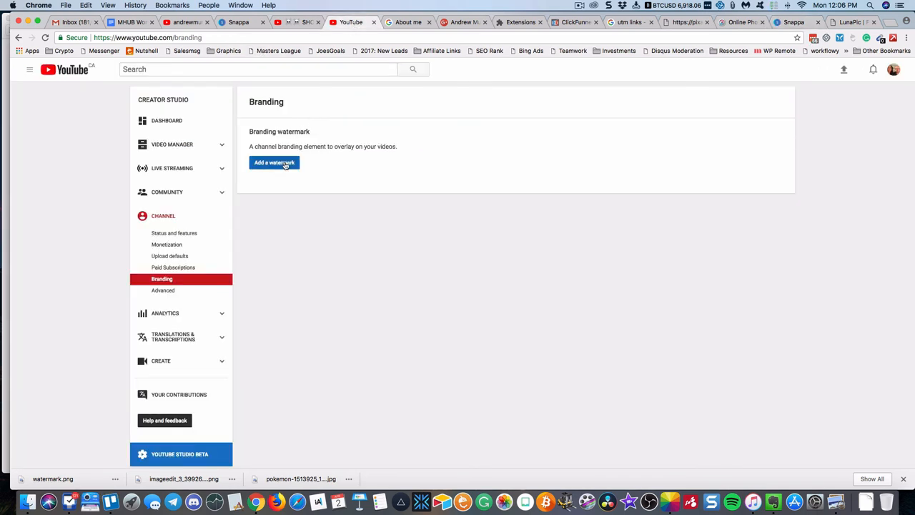
left_click(275, 163)
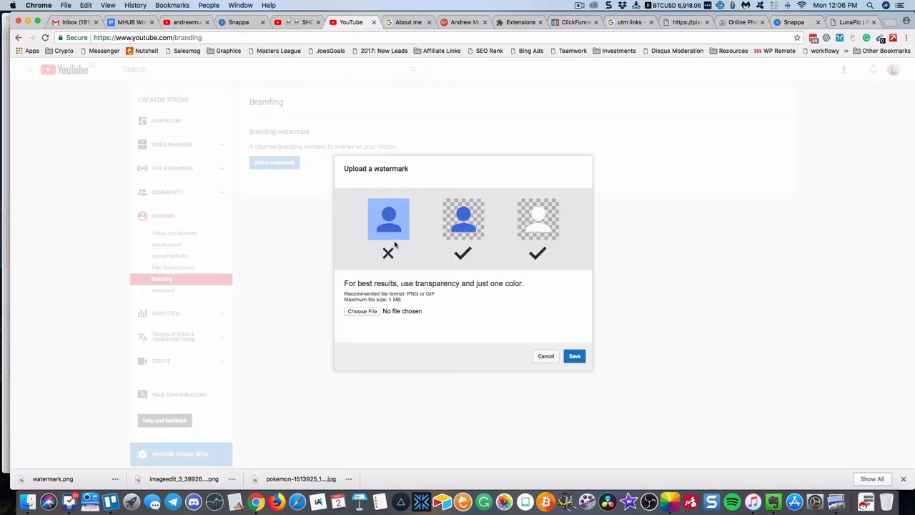
left_click(361, 311)
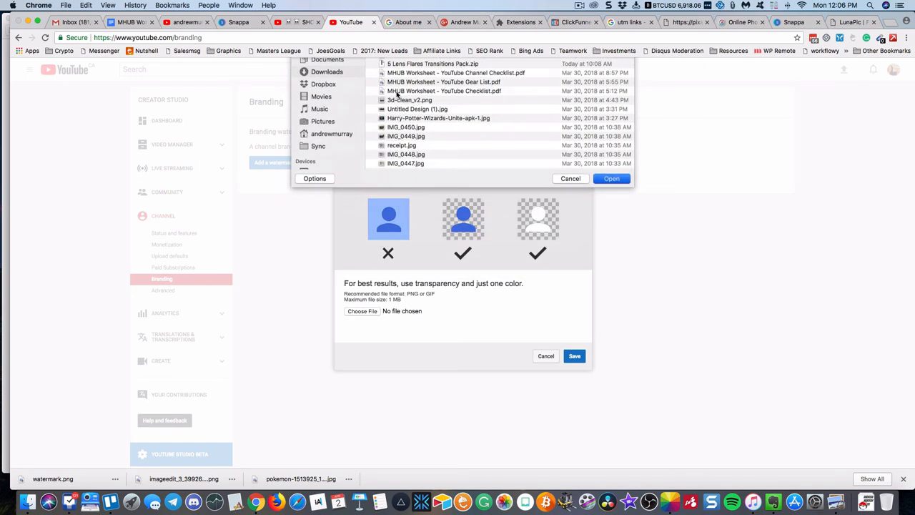
left_click(611, 178)
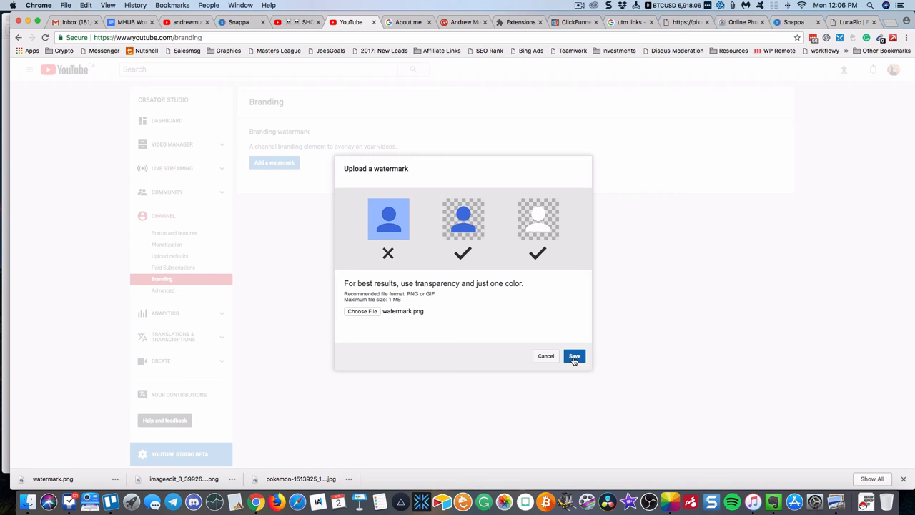
left_click(574, 356)
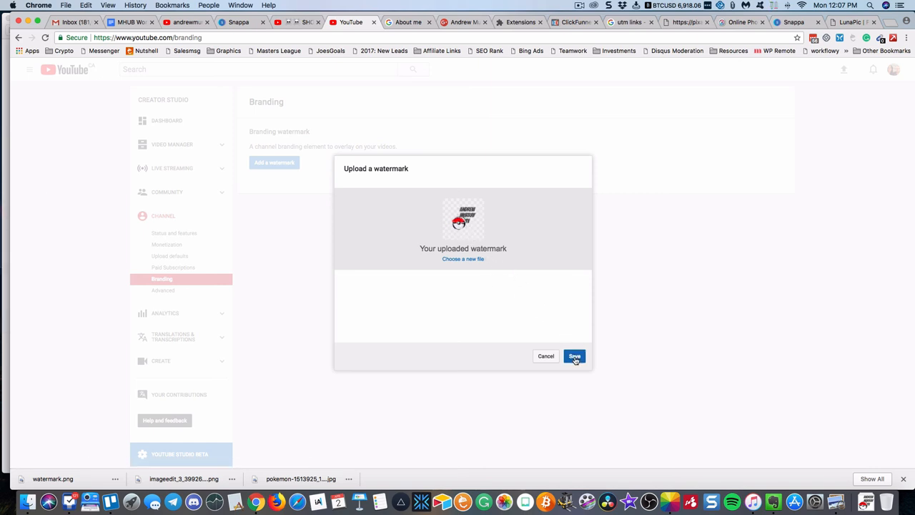
left_click(575, 356)
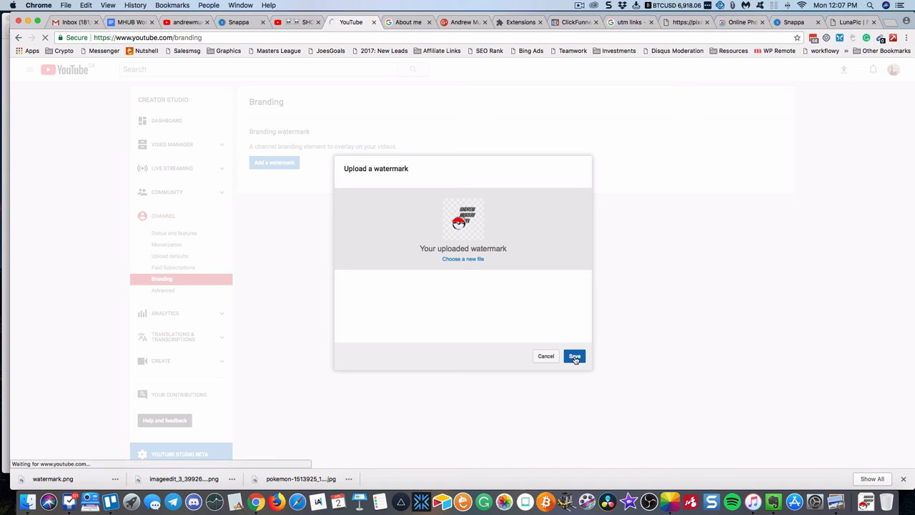
- Change the watermark display time from Custom start time to Entire video and apply the update
left_click(575, 356)
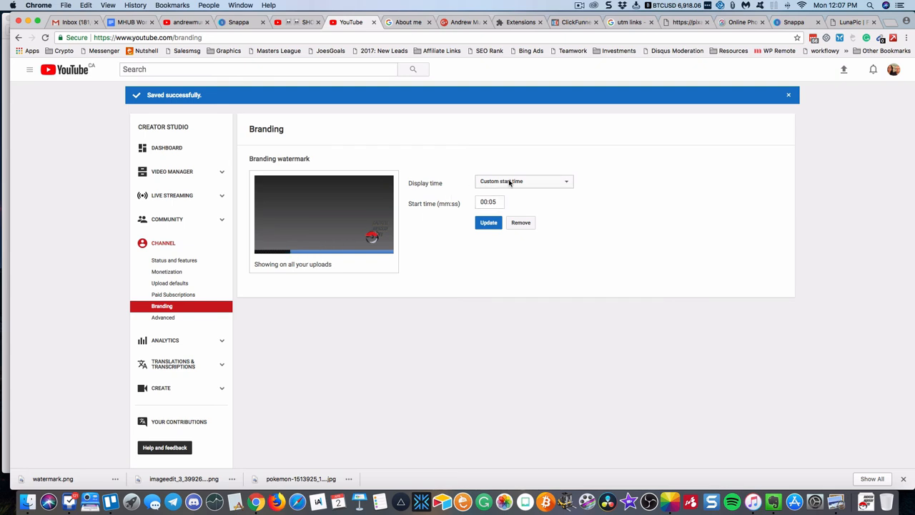
mouse_move(512, 185)
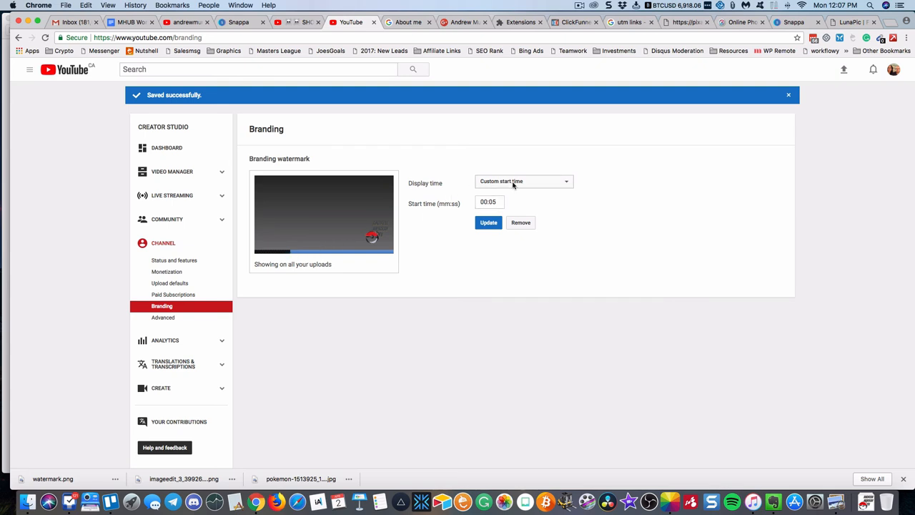
left_click(522, 181)
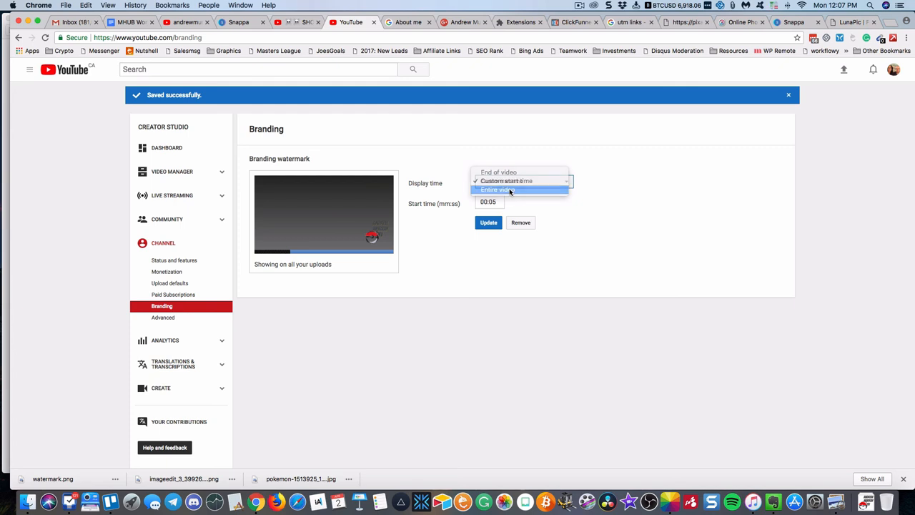
left_click(496, 190)
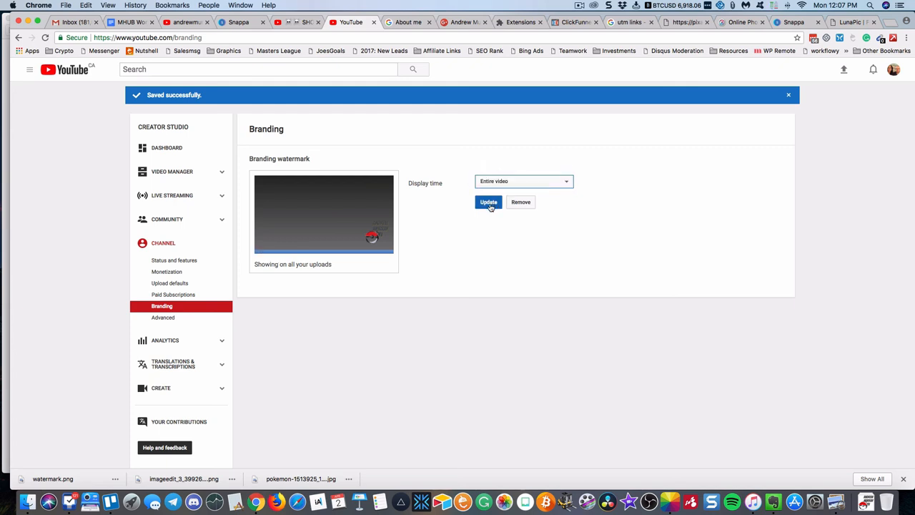
mouse_move(350, 250)
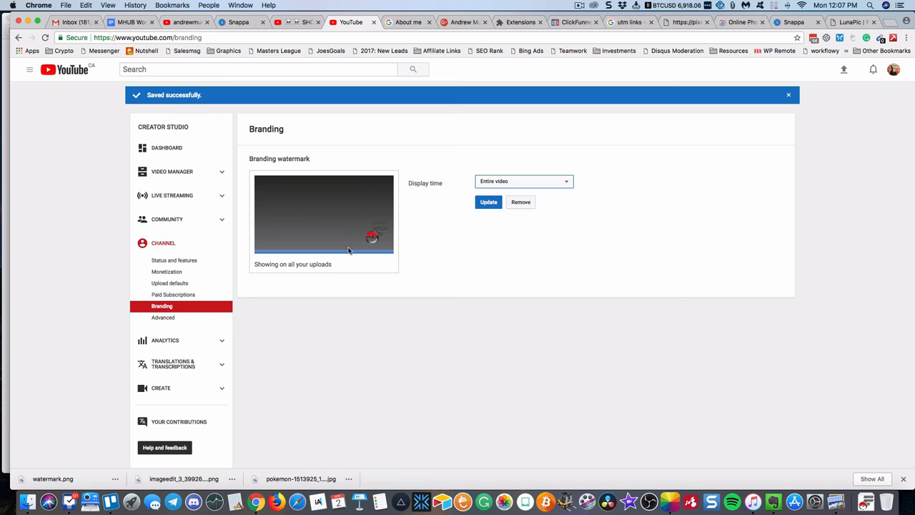
mouse_move(381, 241)
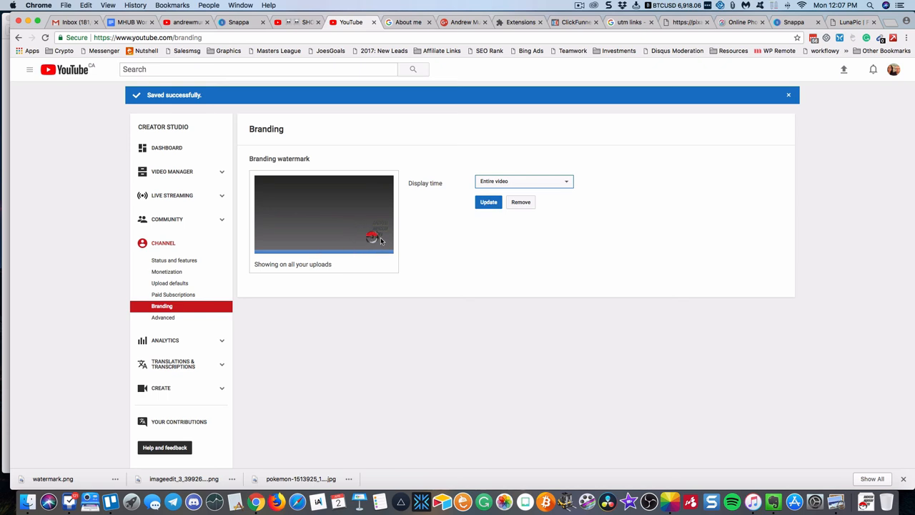
left_click(488, 201)
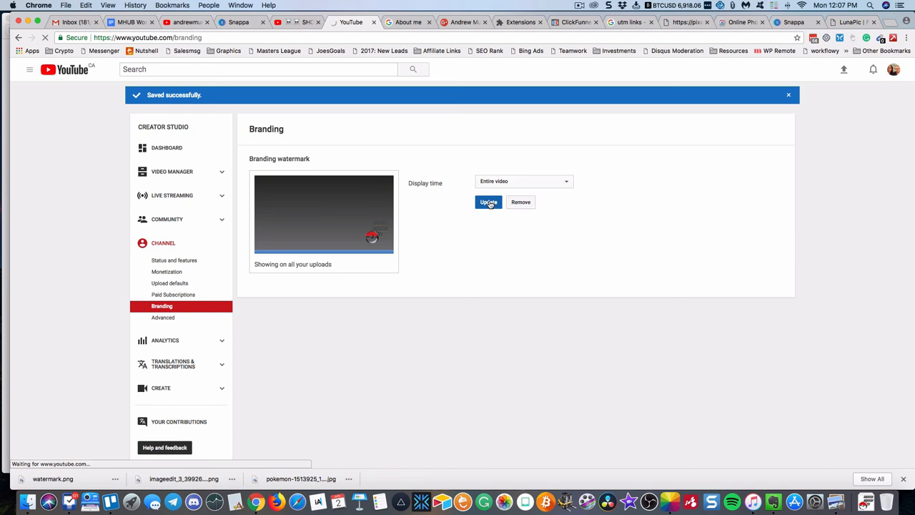
left_click(488, 202)
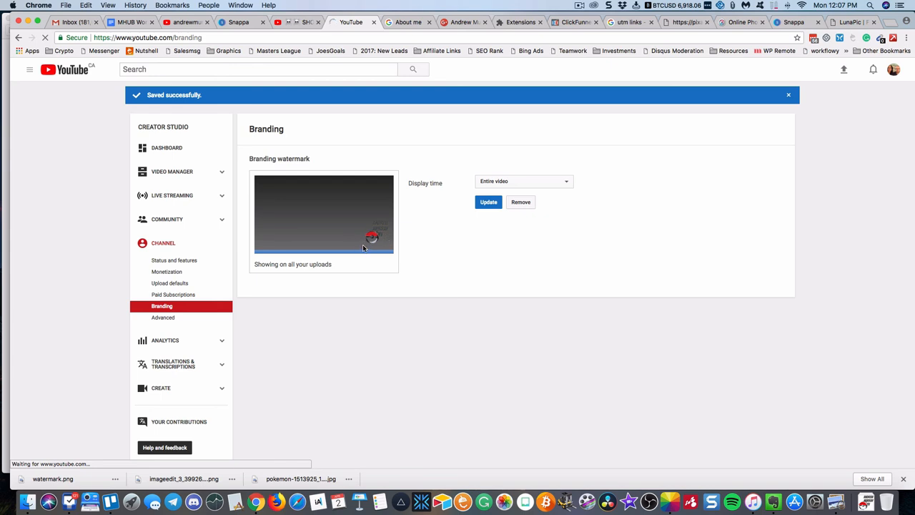
left_click(488, 202)
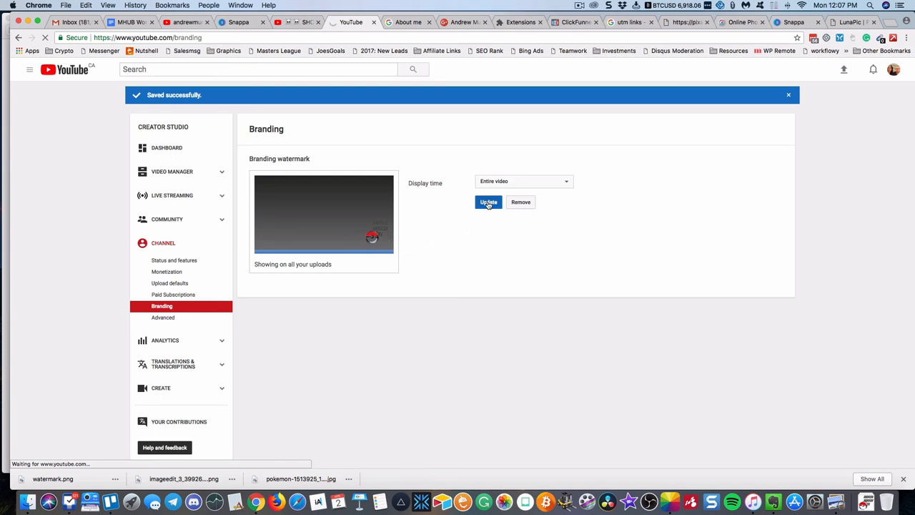
left_click(488, 202)
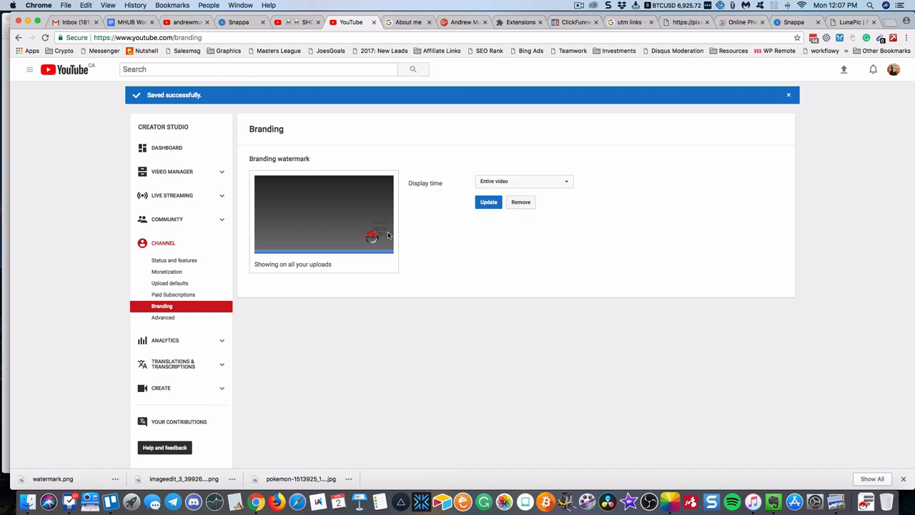
mouse_move(380, 243)
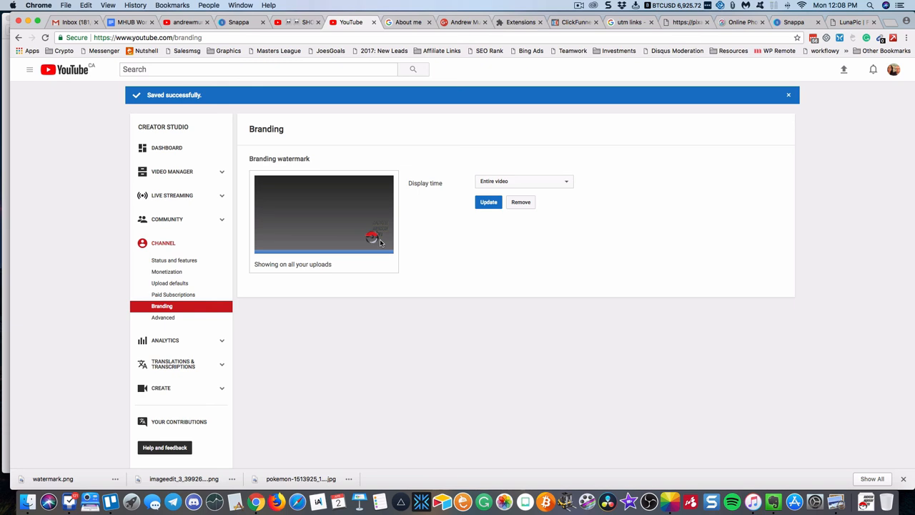
mouse_move(435, 234)
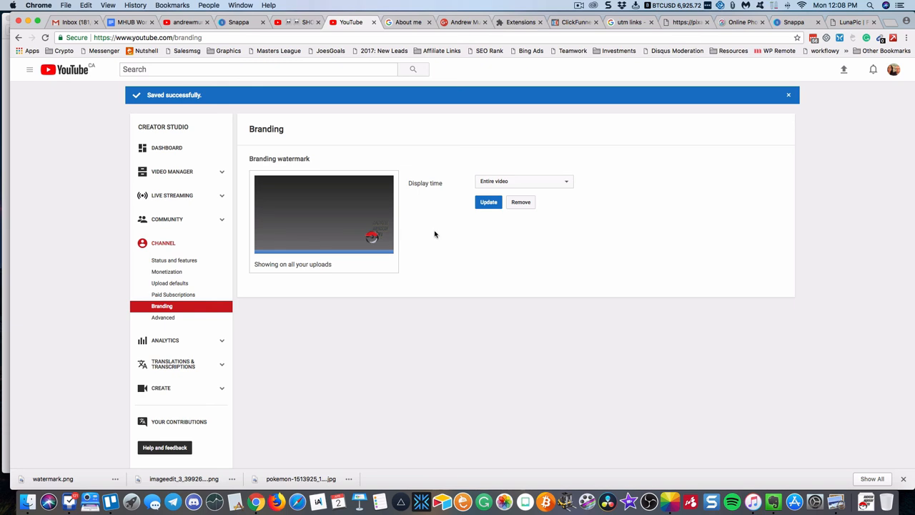
mouse_move(506, 118)
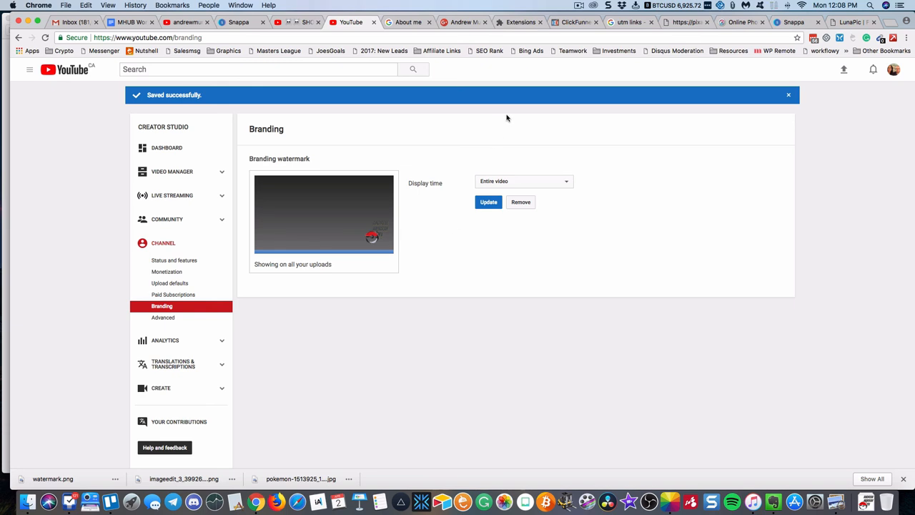